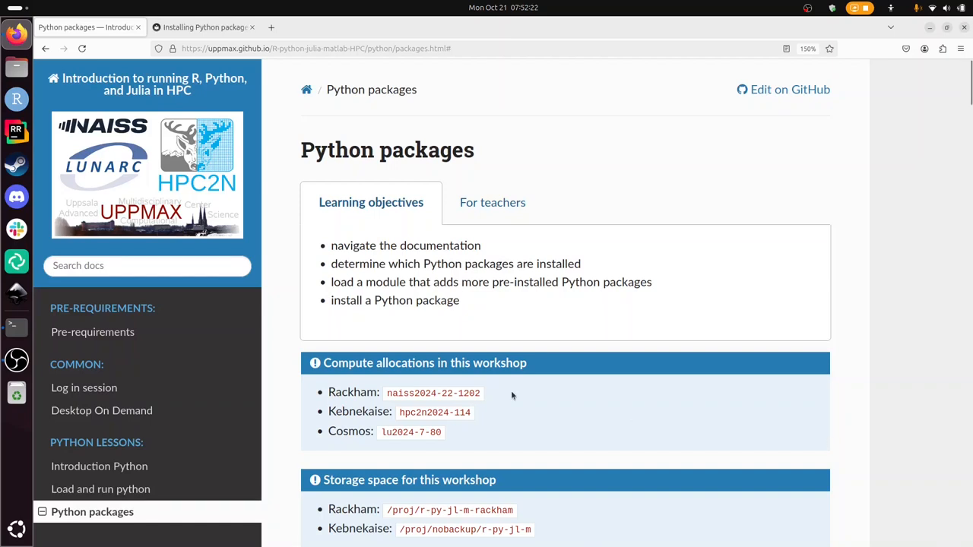
mouse_move(299, 165)
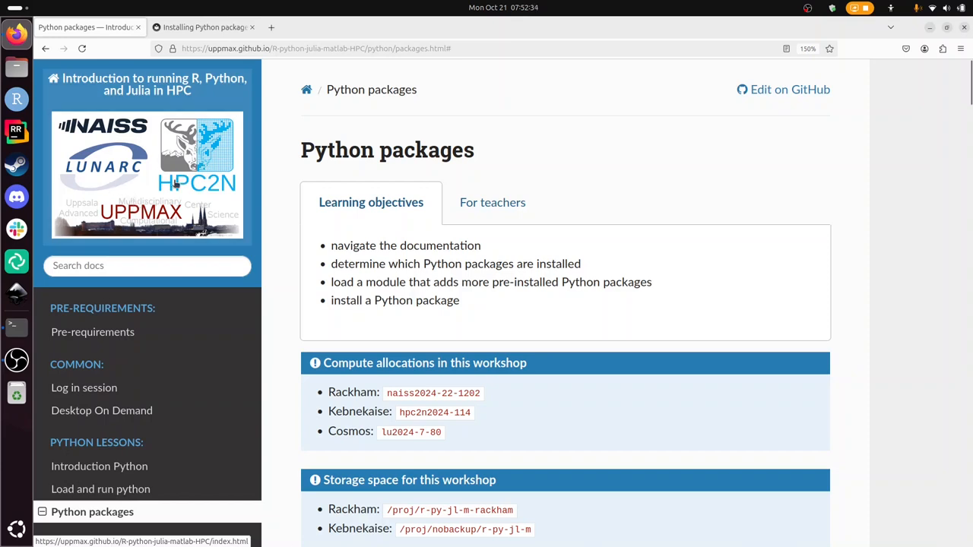
mouse_move(428, 213)
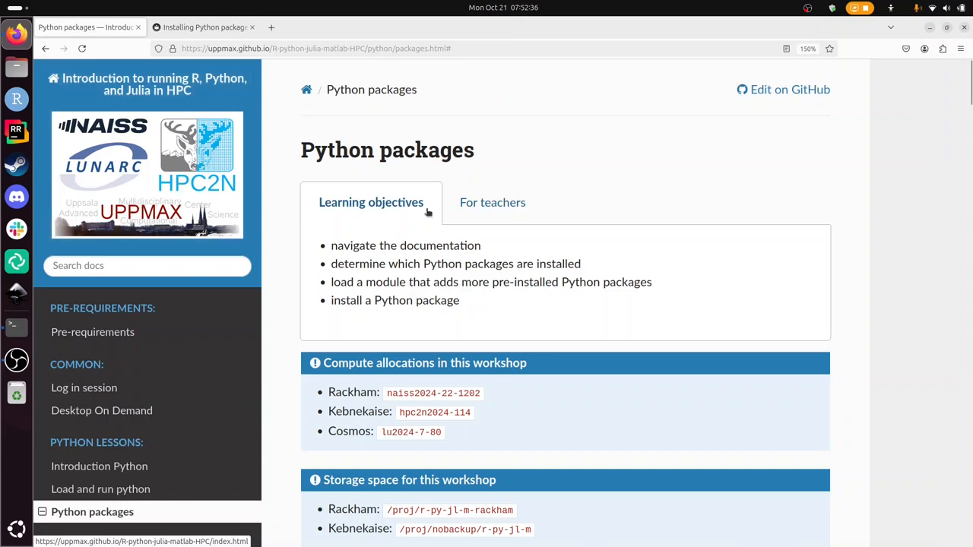
mouse_move(421, 215)
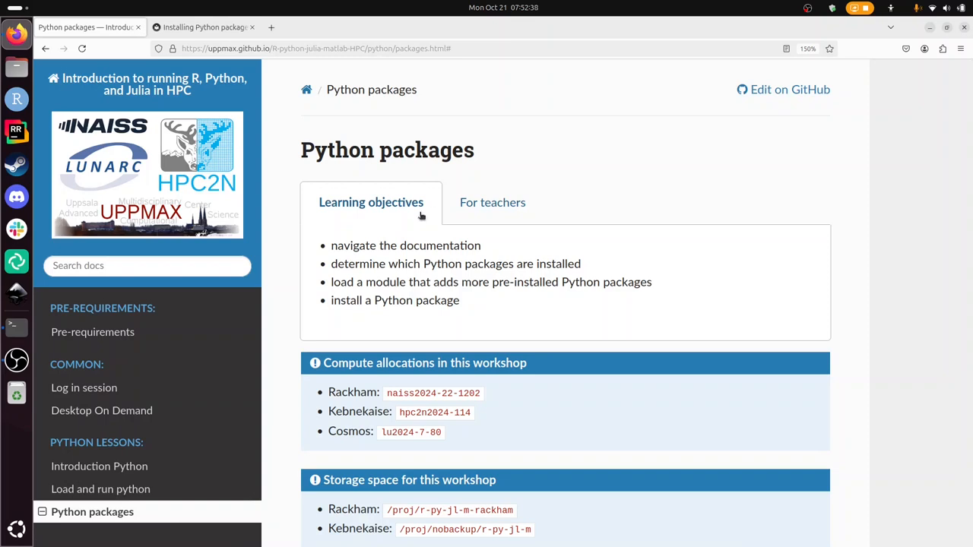
mouse_move(330, 246)
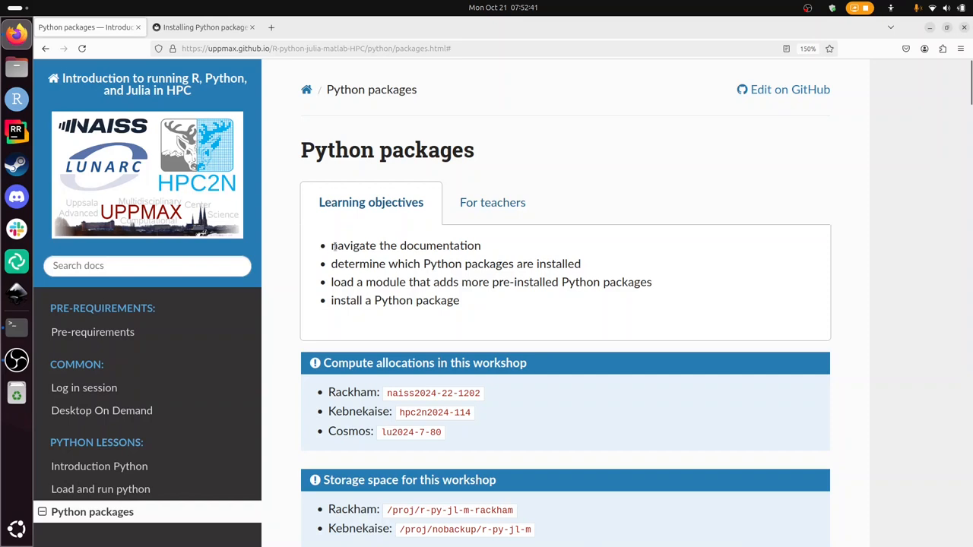
Close the extra 'Installing Python packages' tab and move down to the Introduction and Finding packages flowchart
double_click(406, 245)
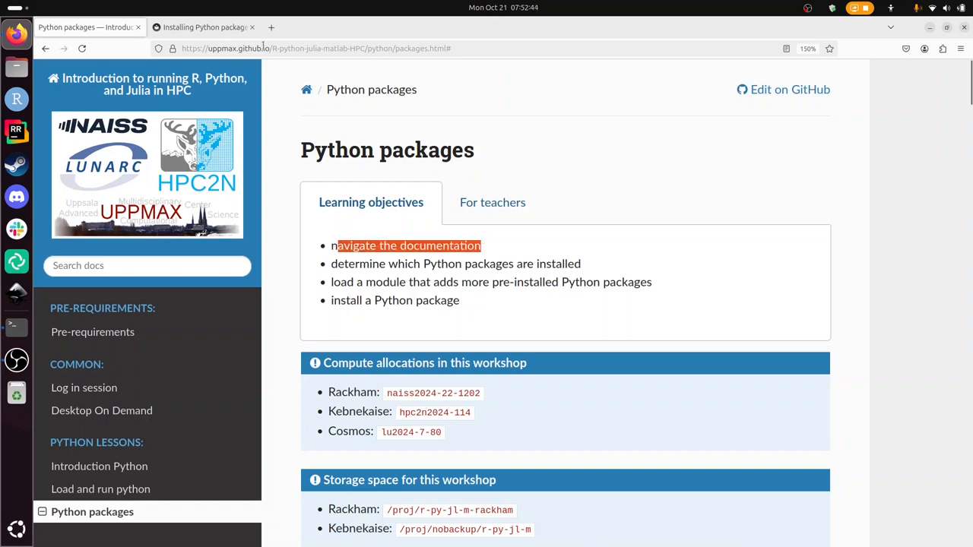
left_click(251, 27)
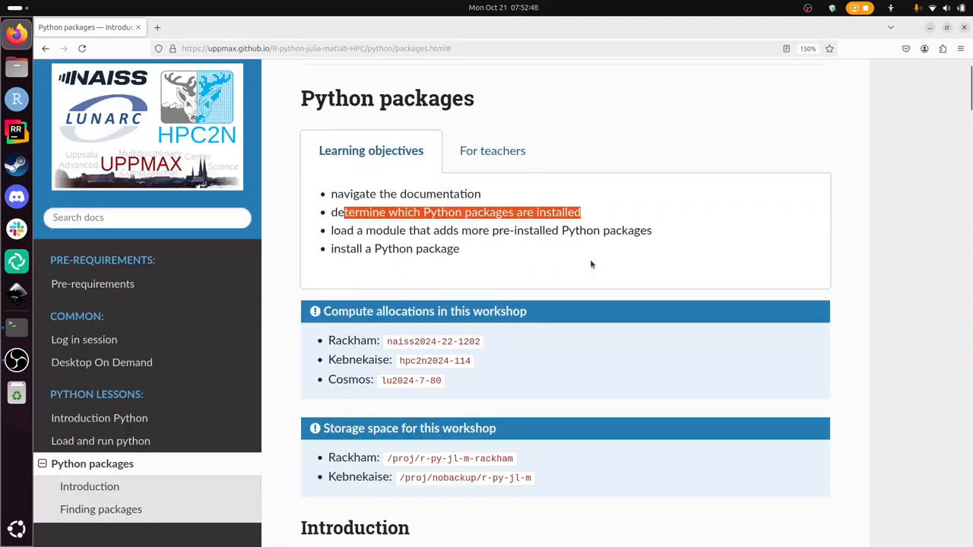
scroll("down", 3)
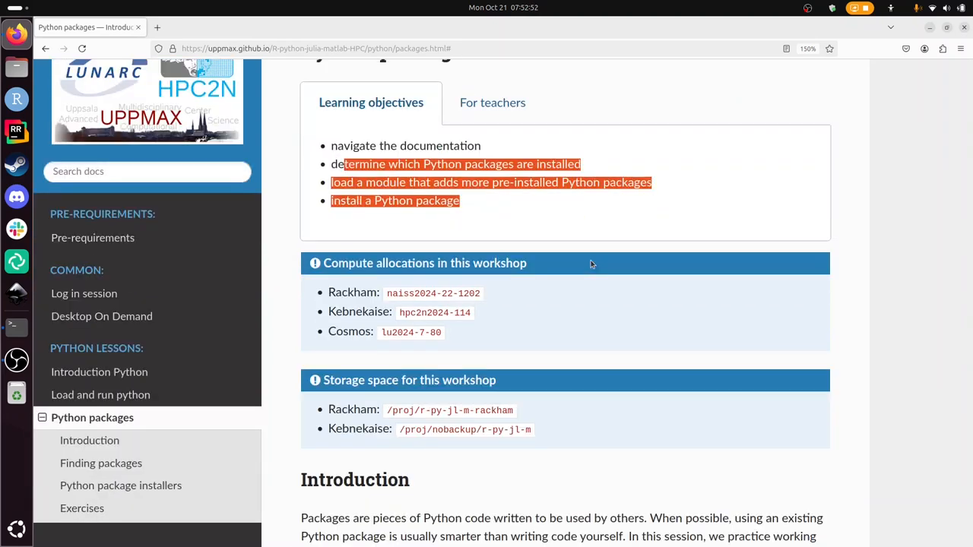
scroll("down", 3)
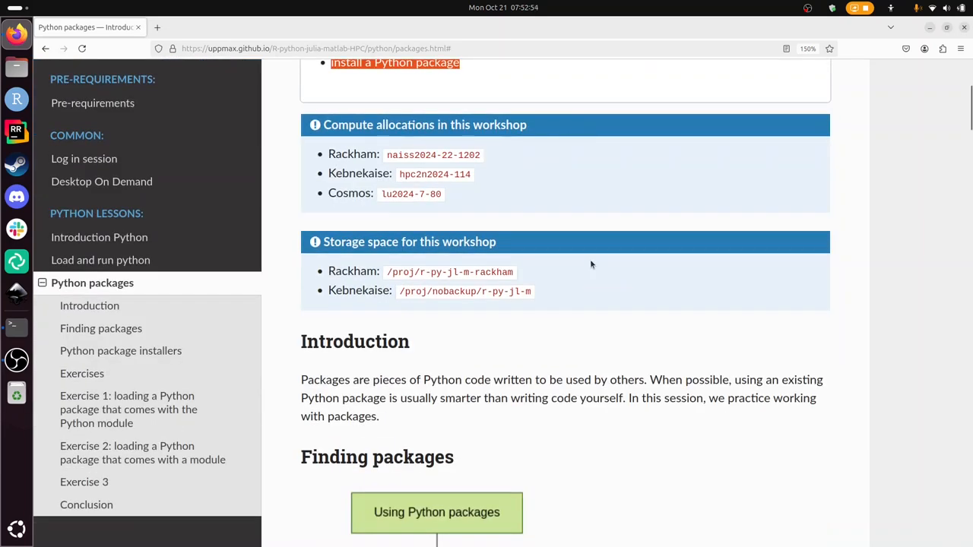
scroll("down", 3)
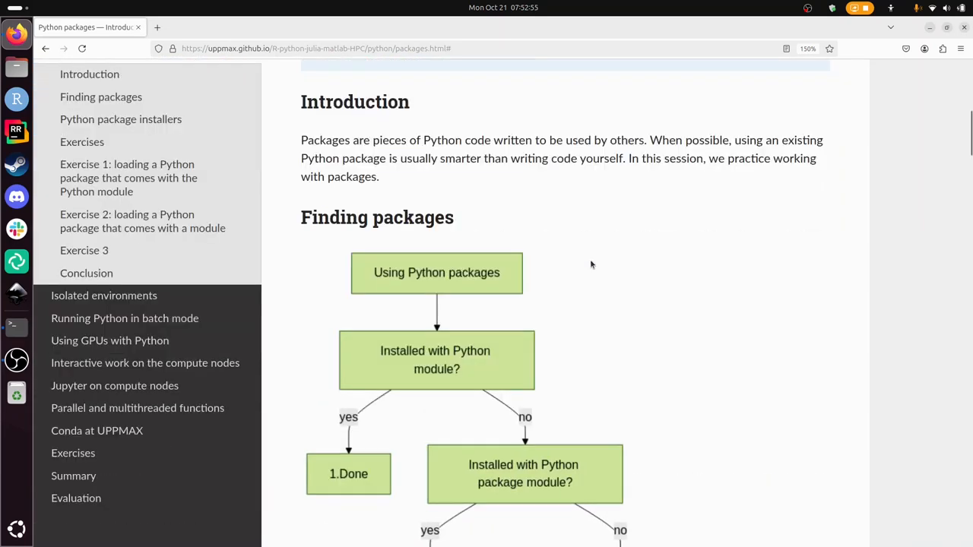
scroll("down", 3)
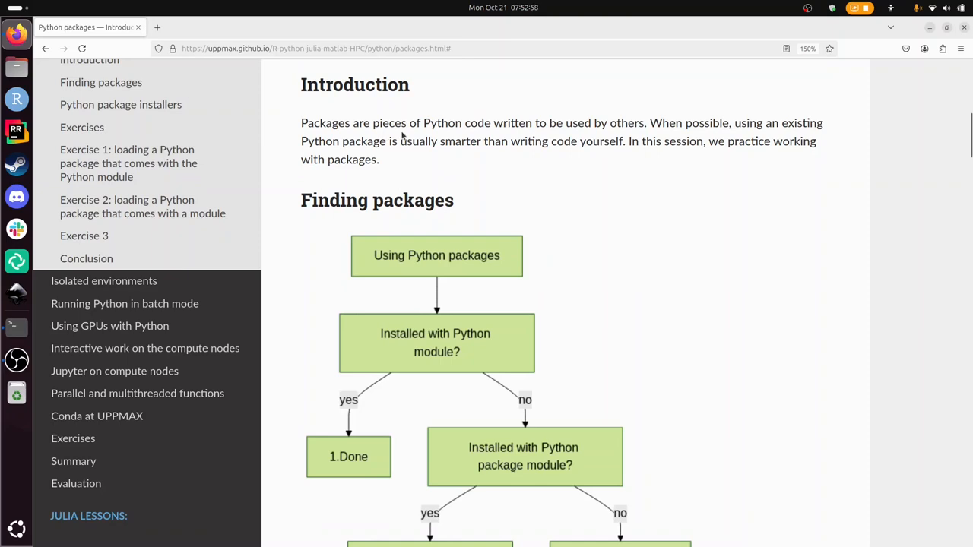
mouse_move(639, 168)
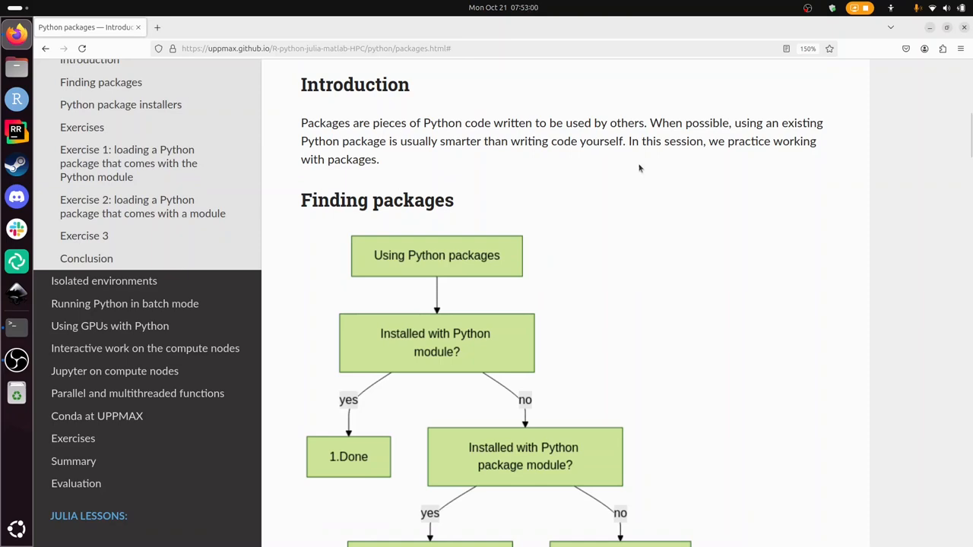
Scroll through the Finding packages flowchart to the Python package installers heading
scroll("down", 3)
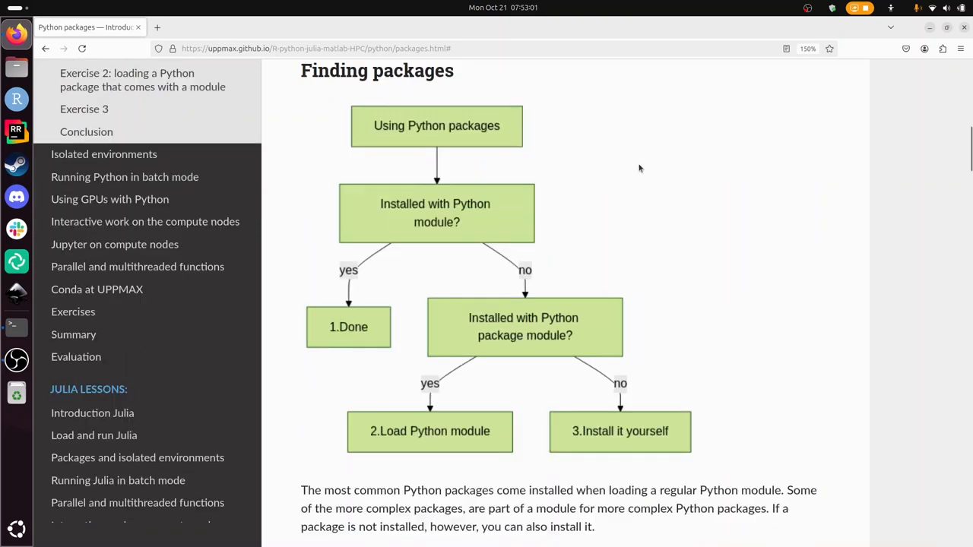
mouse_move(408, 143)
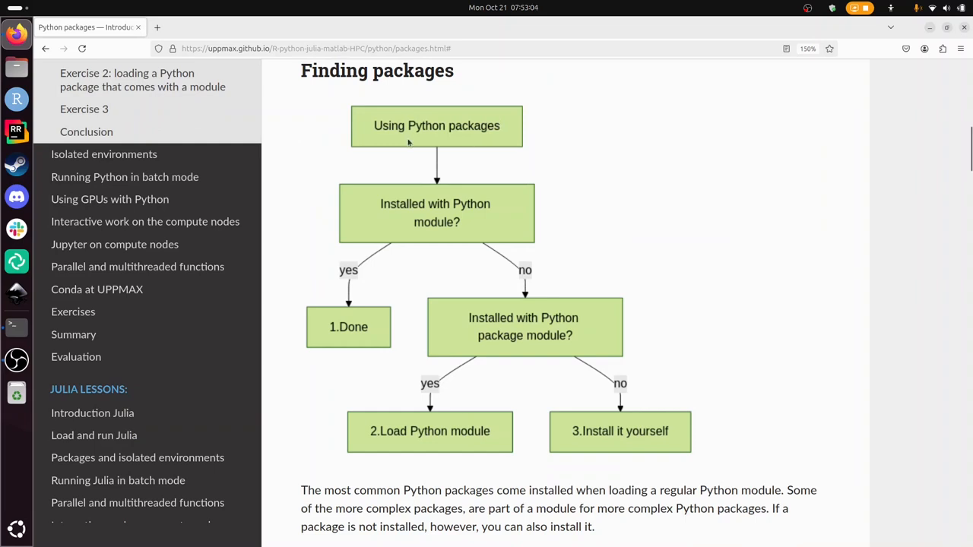
mouse_move(427, 203)
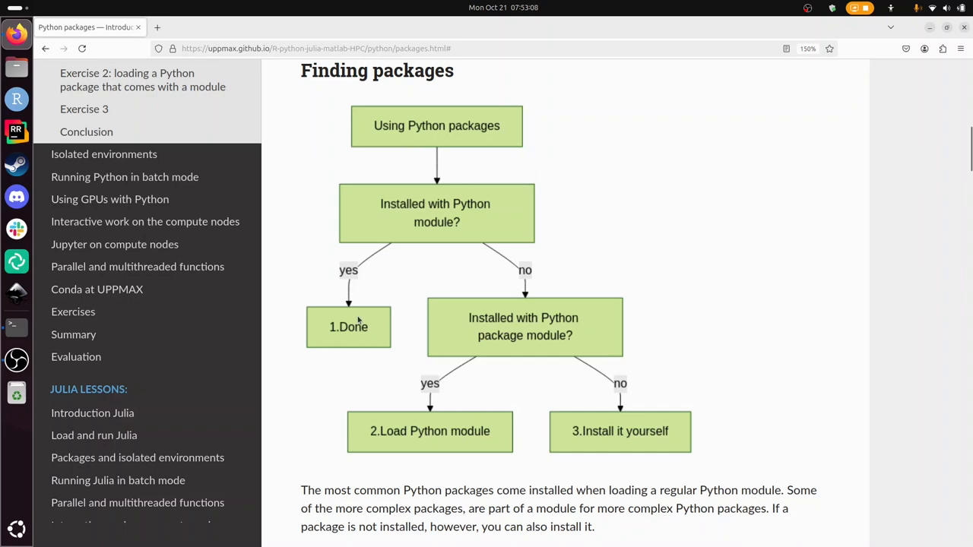
mouse_move(570, 305)
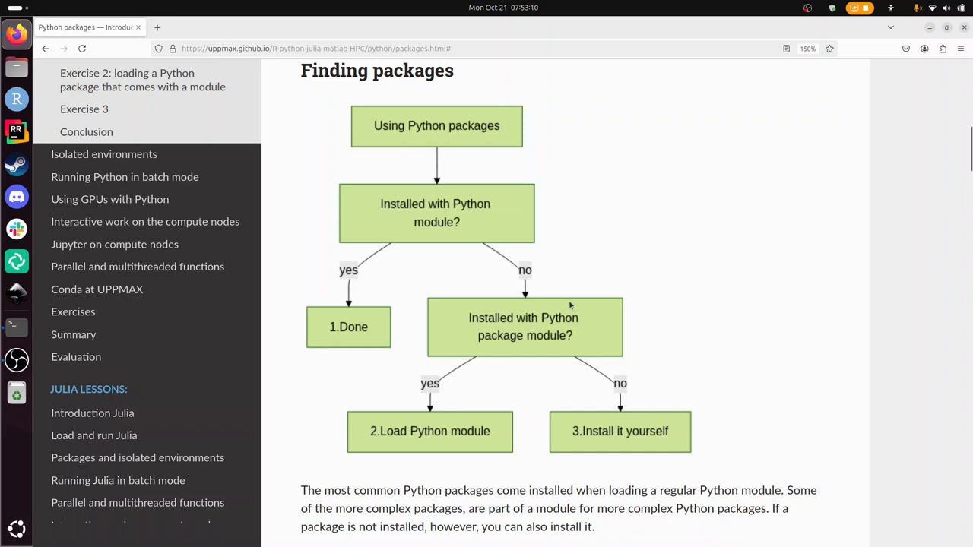
scroll("down", 3)
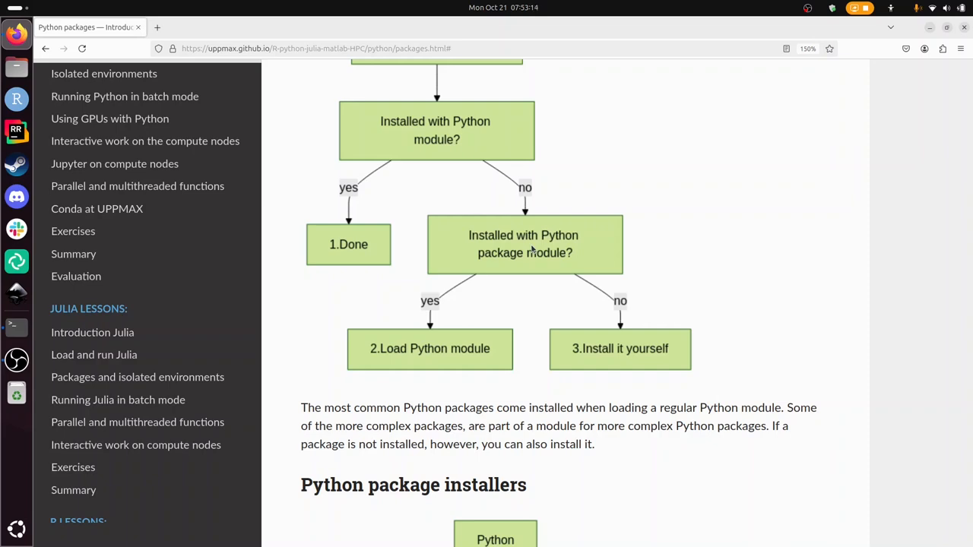
mouse_move(437, 327)
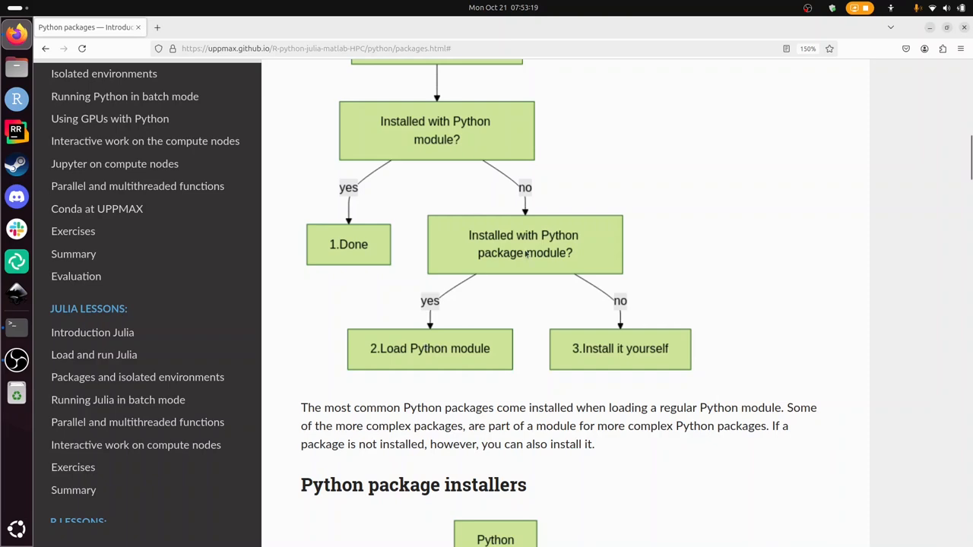
mouse_move(624, 282)
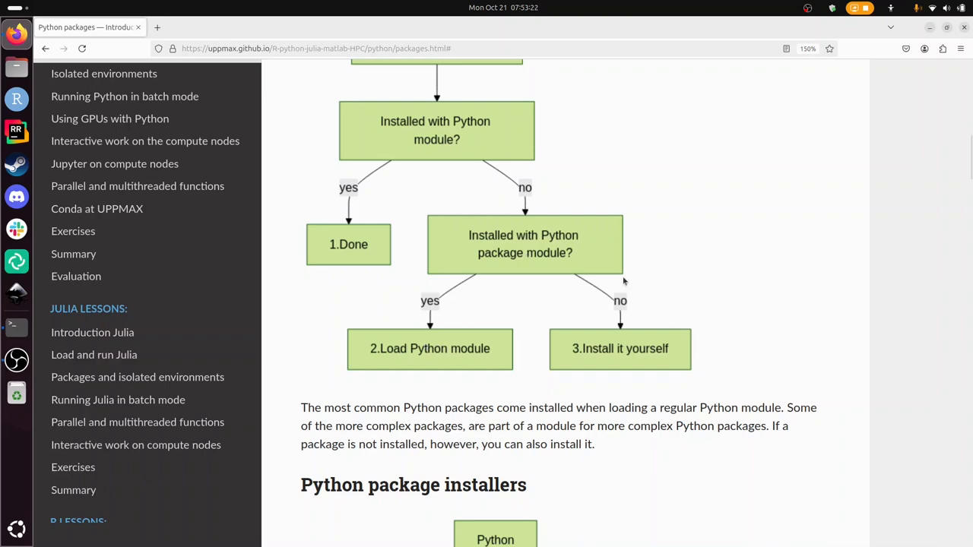
mouse_move(623, 360)
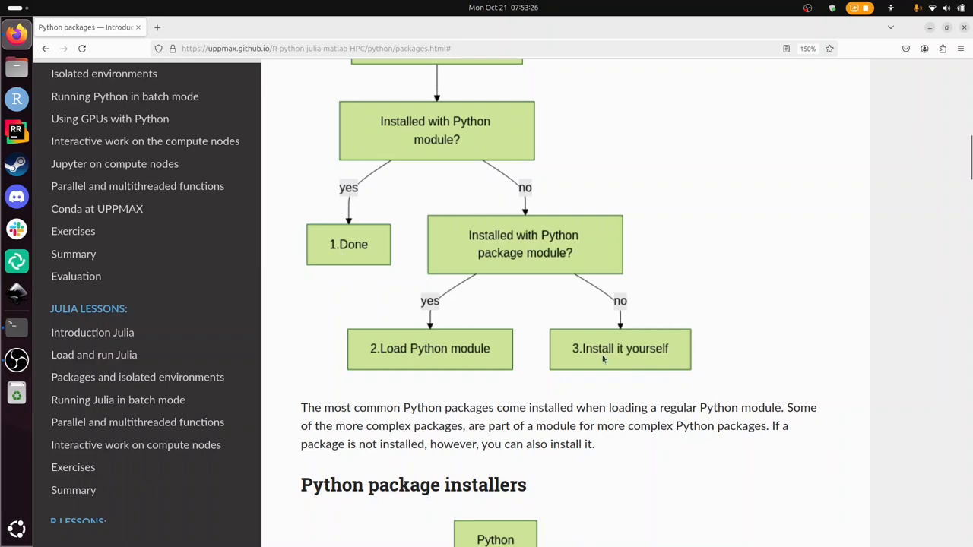
scroll("down", 3)
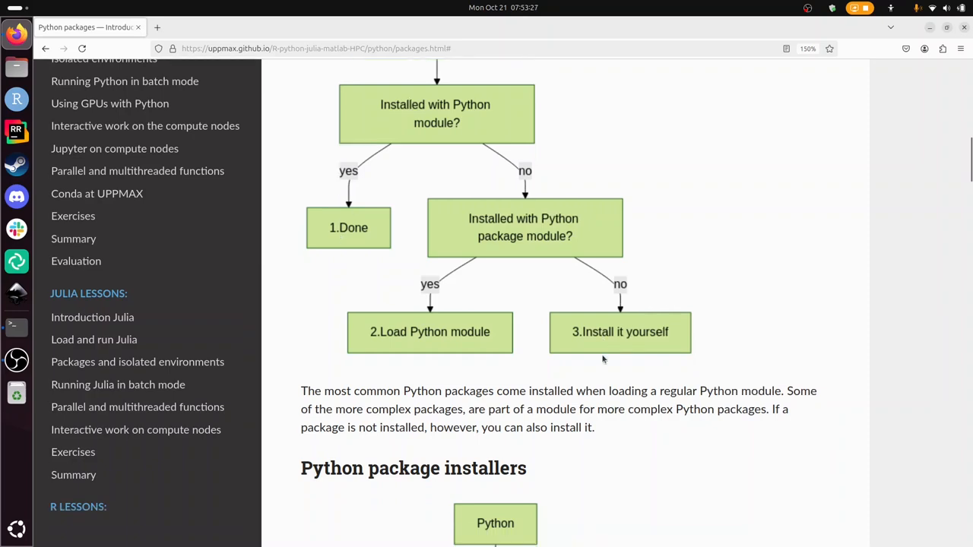
Scroll past the installer diagram, support table and conda versus pip comparison to the Exercises heading
scroll("down", 3)
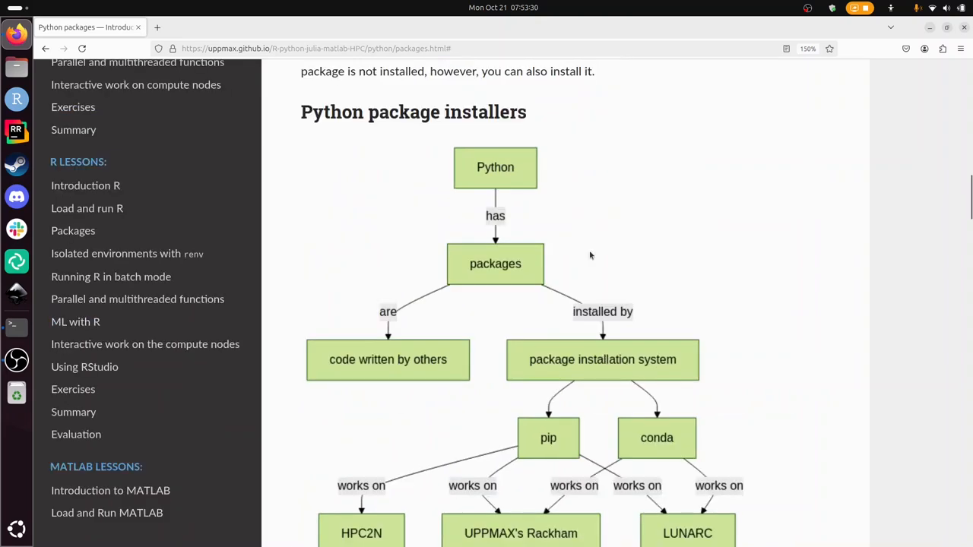
mouse_move(417, 306)
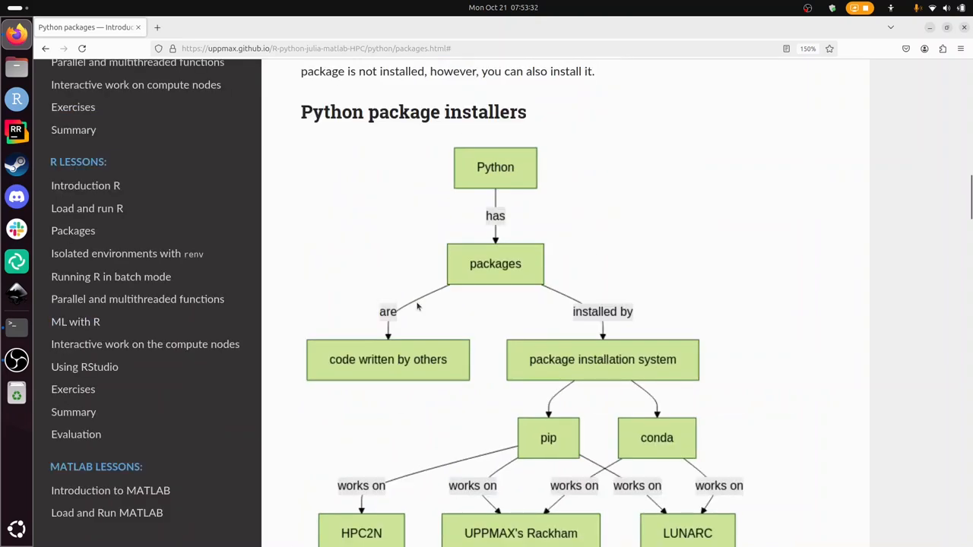
mouse_move(480, 266)
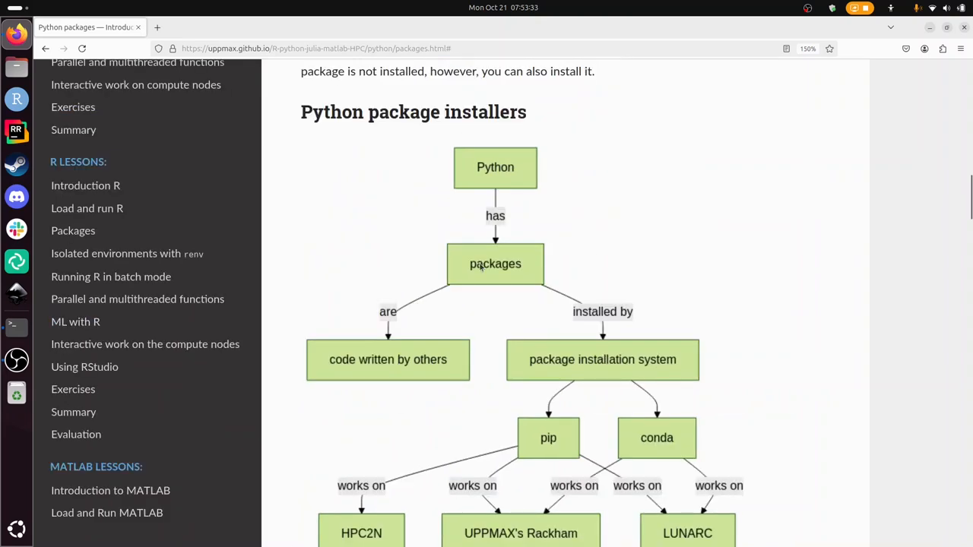
scroll("down", 3)
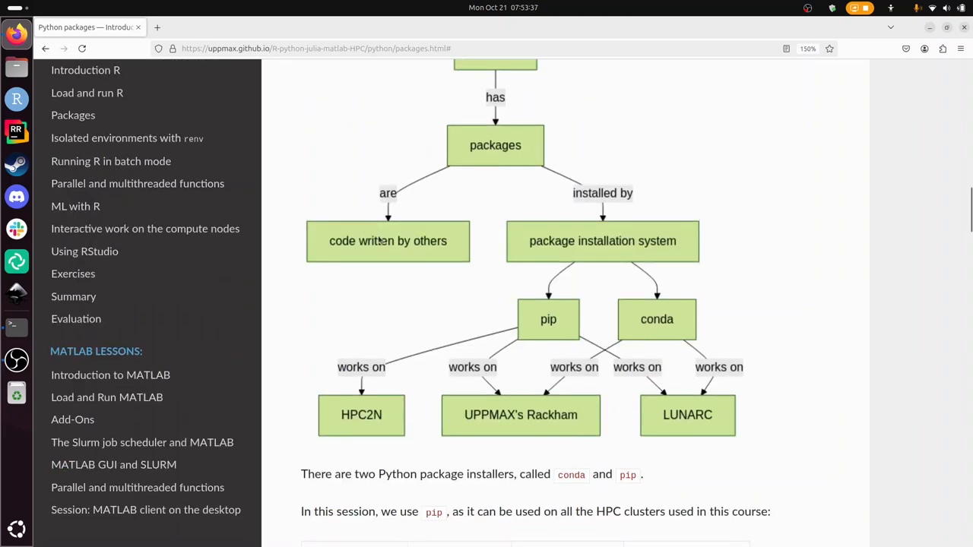
mouse_move(600, 255)
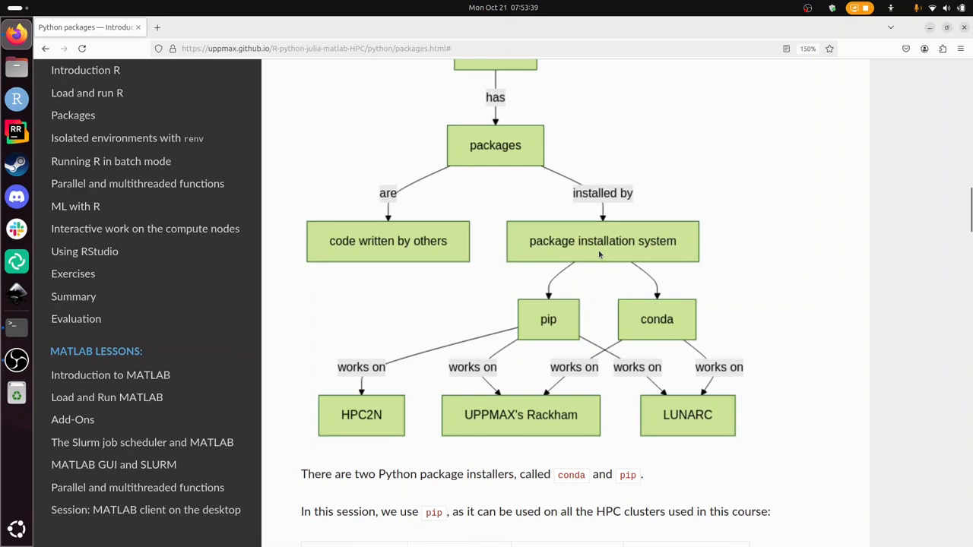
mouse_move(621, 246)
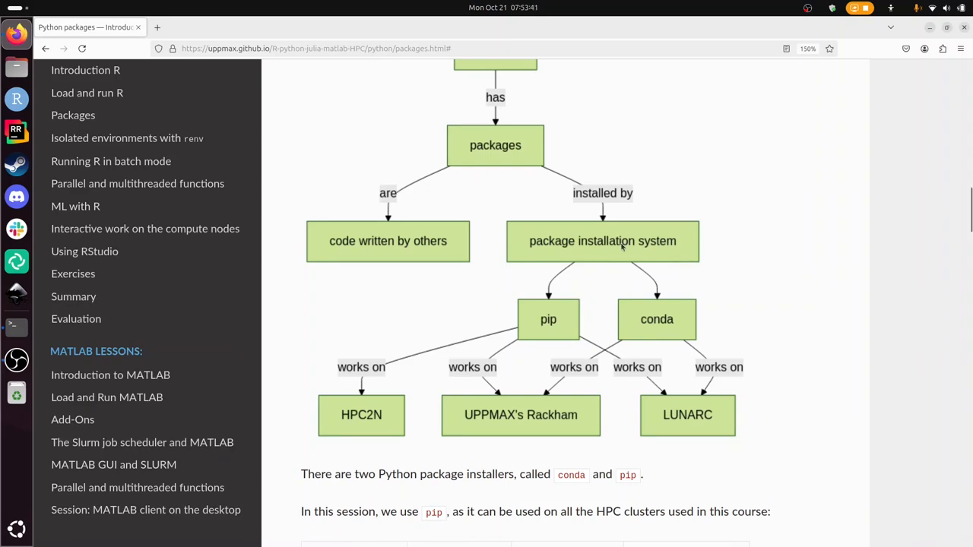
scroll("down", 3)
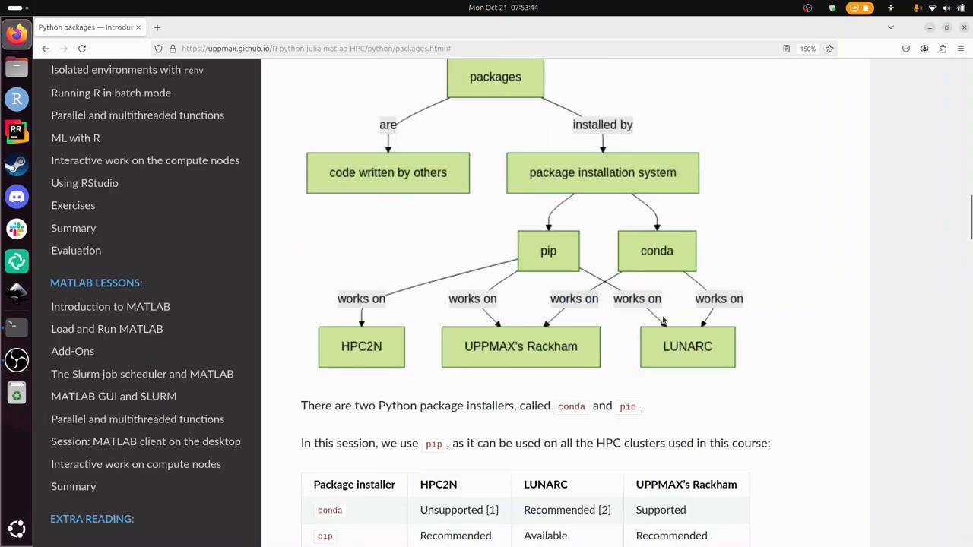
scroll("down", 3)
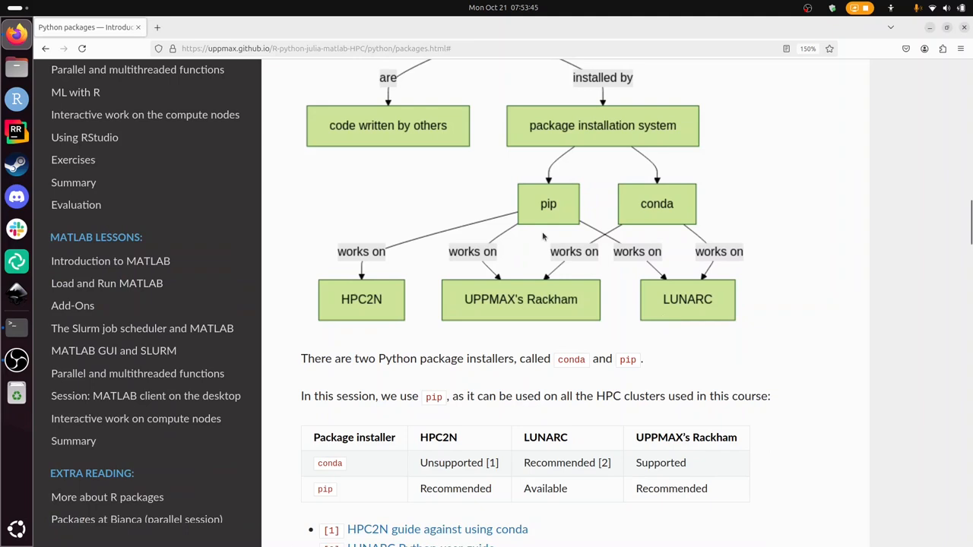
mouse_move(628, 280)
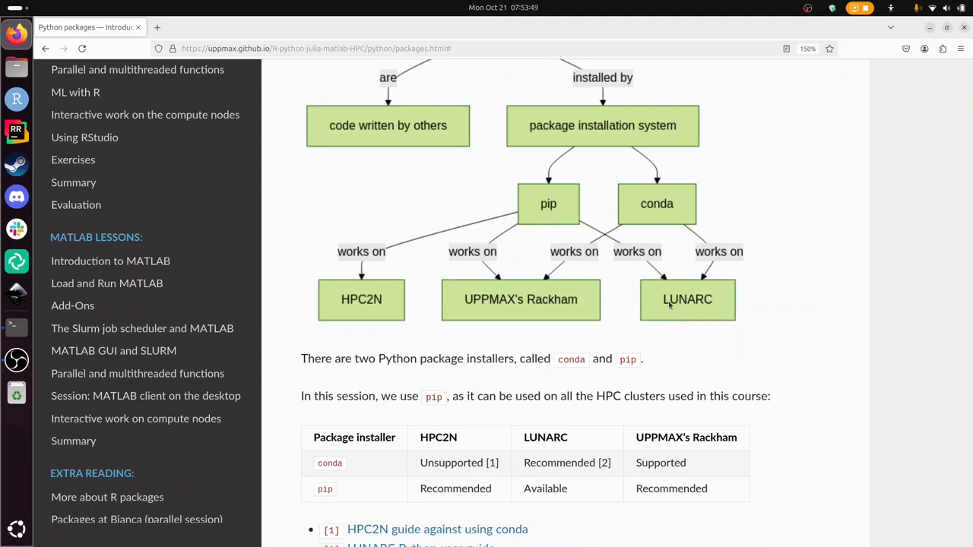
mouse_move(629, 214)
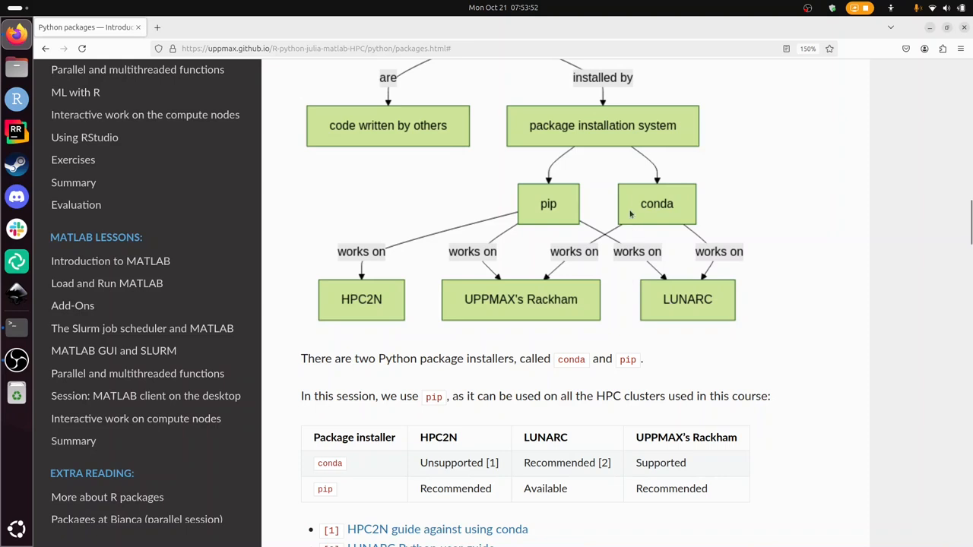
mouse_move(896, 377)
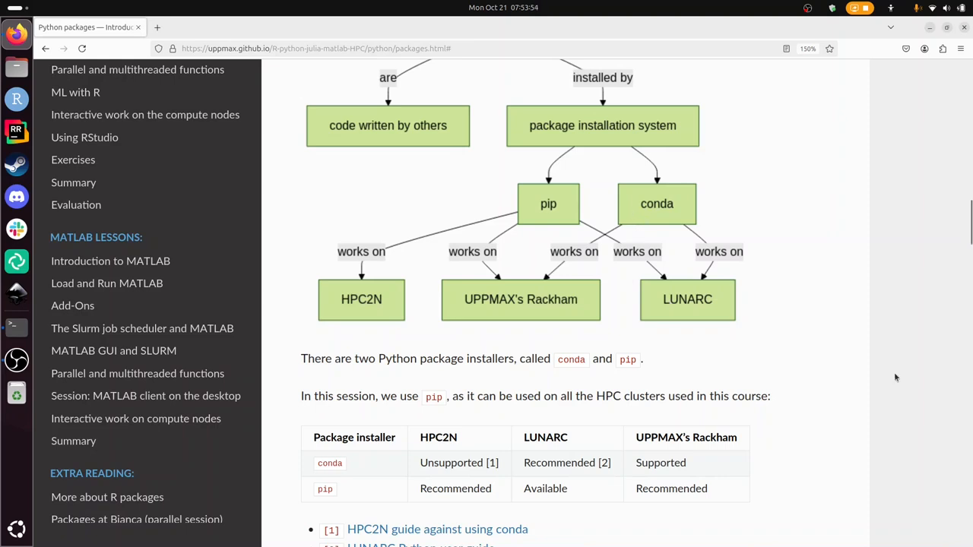
mouse_move(559, 216)
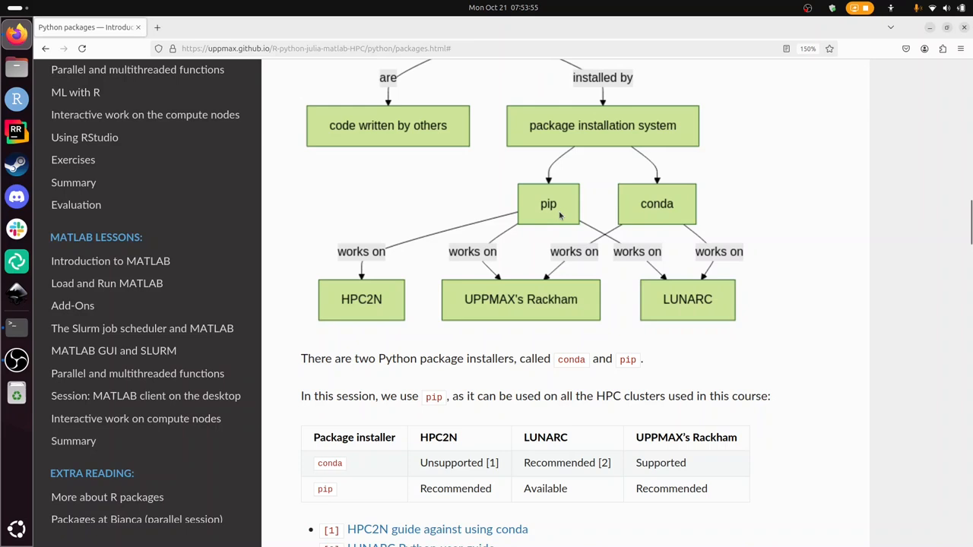
mouse_move(694, 321)
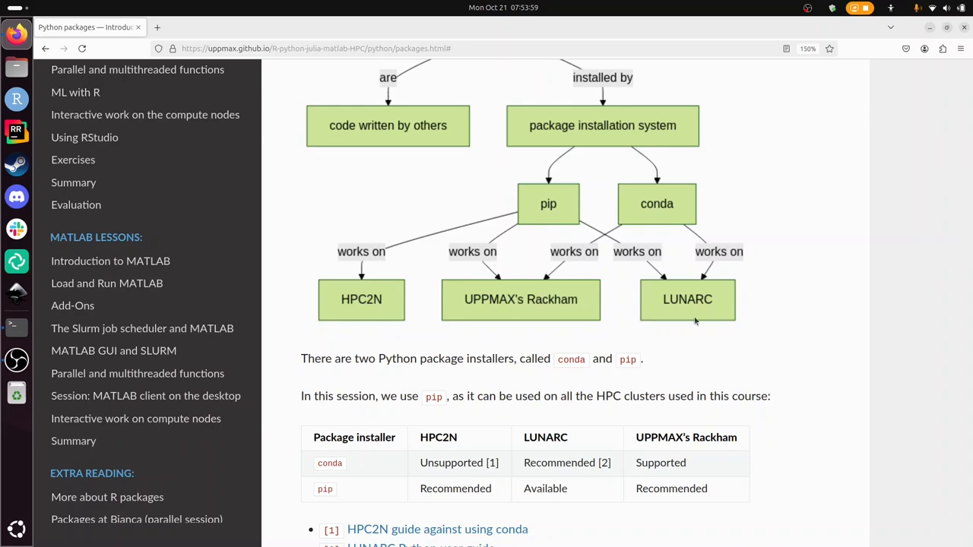
scroll("down", 3)
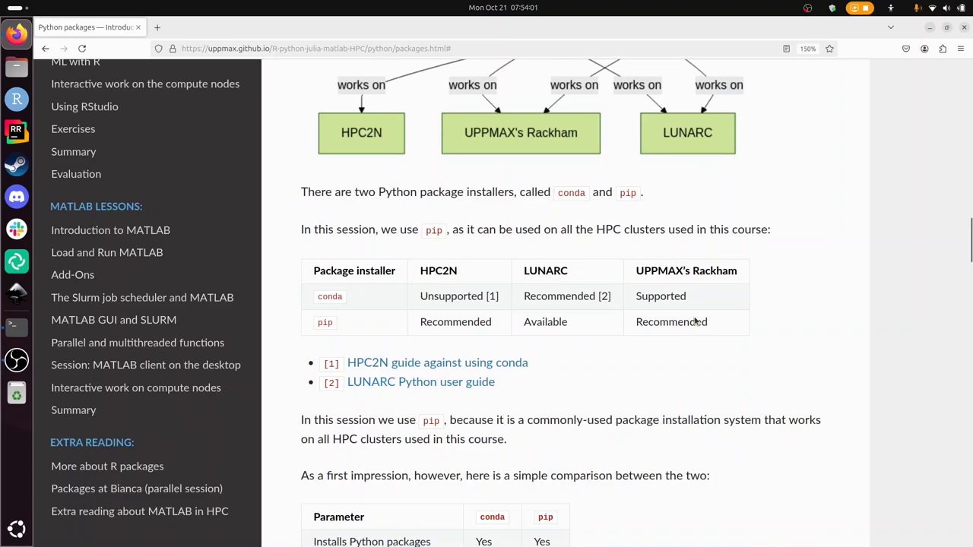
mouse_move(418, 328)
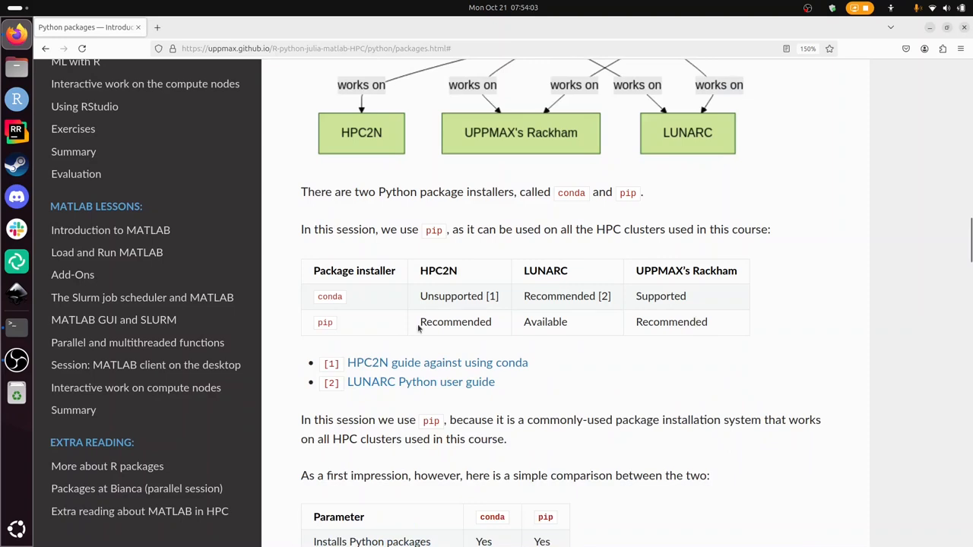
mouse_move(632, 292)
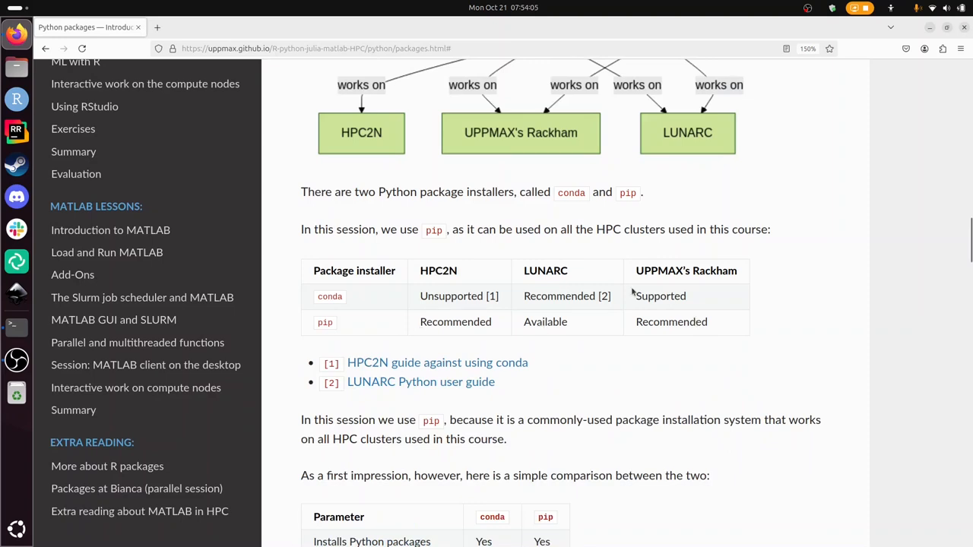
scroll("down", 3)
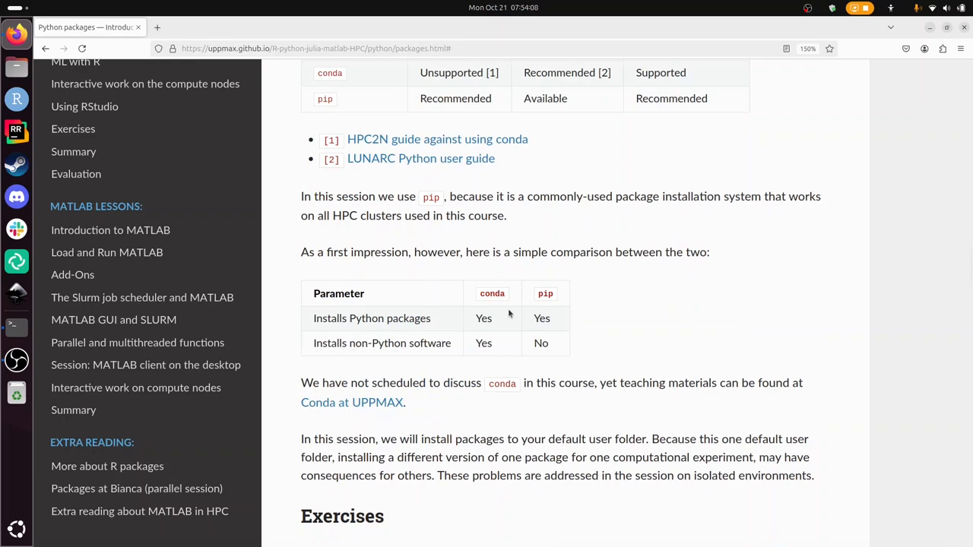
mouse_move(473, 347)
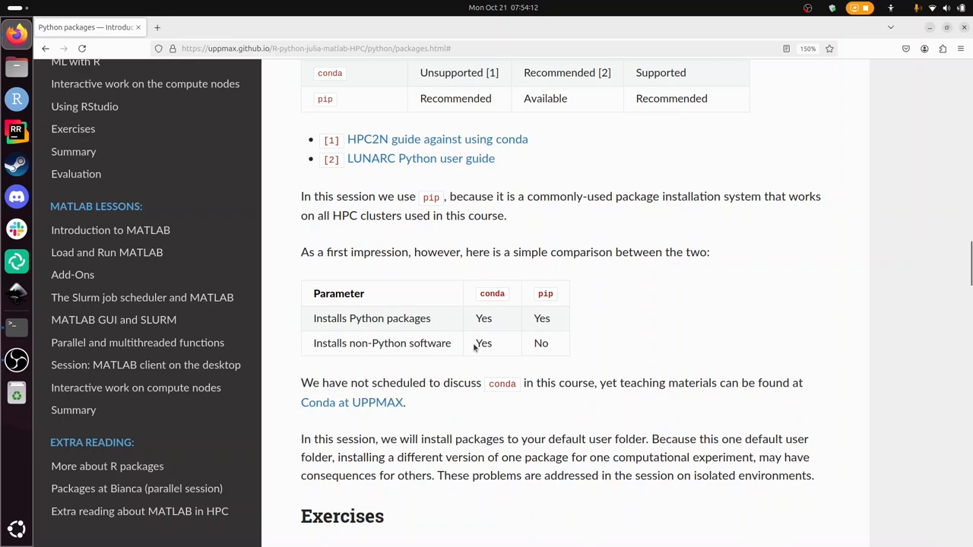
scroll("down", 3)
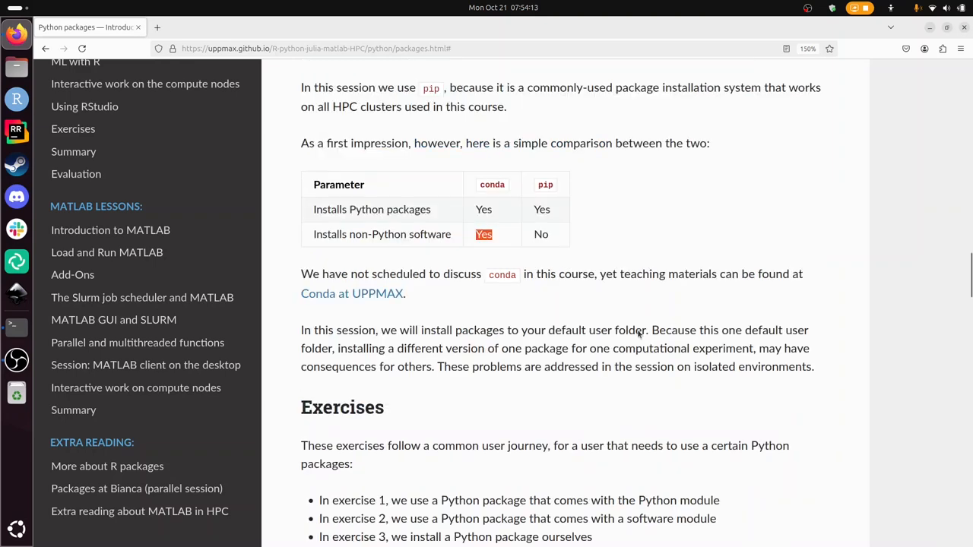
scroll("down", 3)
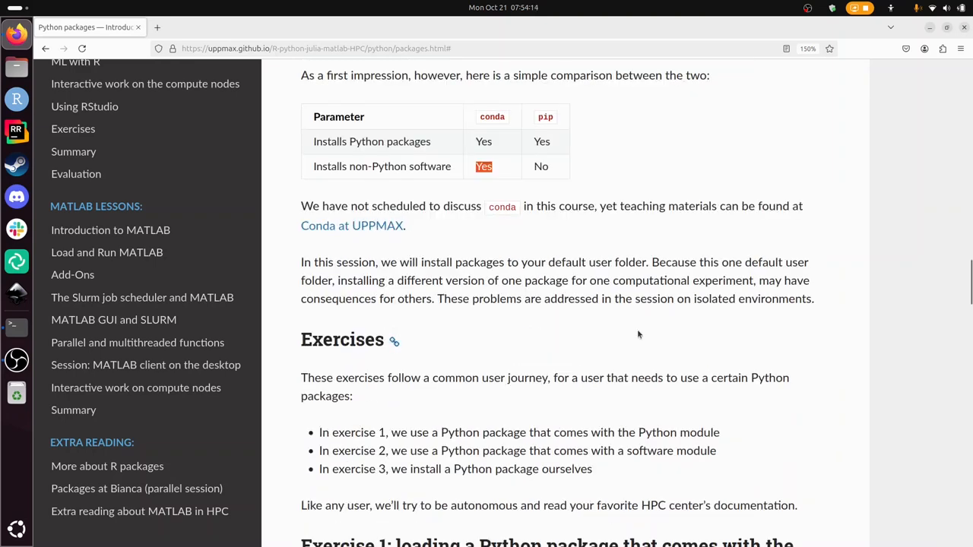
Bring the three-exercise overview into view and highlight lines of the Exercise 1 learning objectives
scroll("down", 3)
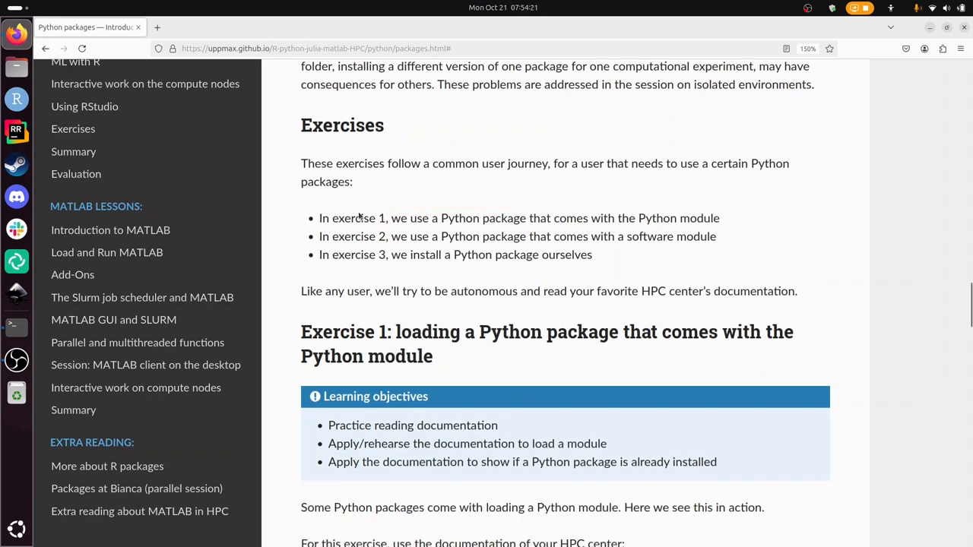
left_click_drag(350, 218, 513, 218)
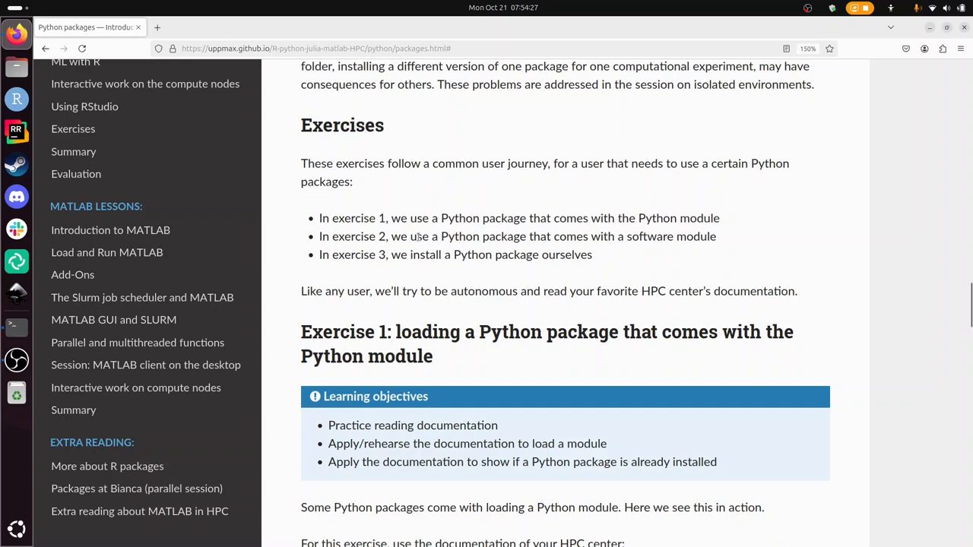
left_click_drag(368, 237, 642, 236)
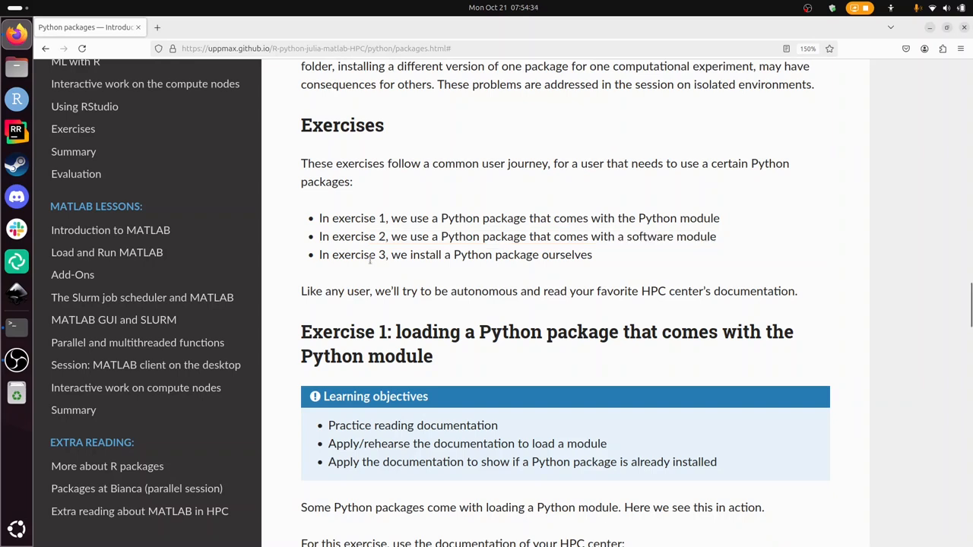
mouse_move(598, 251)
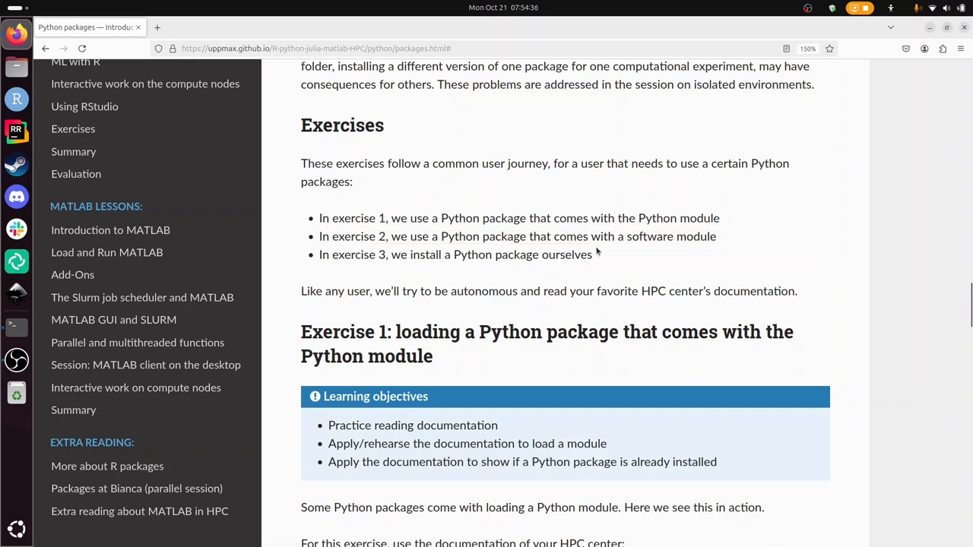
Open the HPC2N modules documentation in a new tab and mark HPC2N's required Python version 3.11.3
scroll("down", 3)
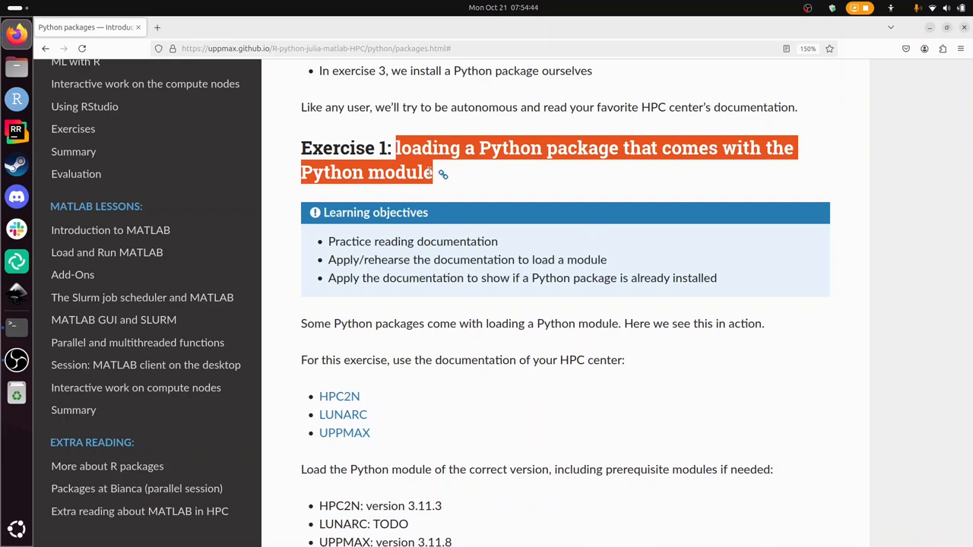
scroll("down", 3)
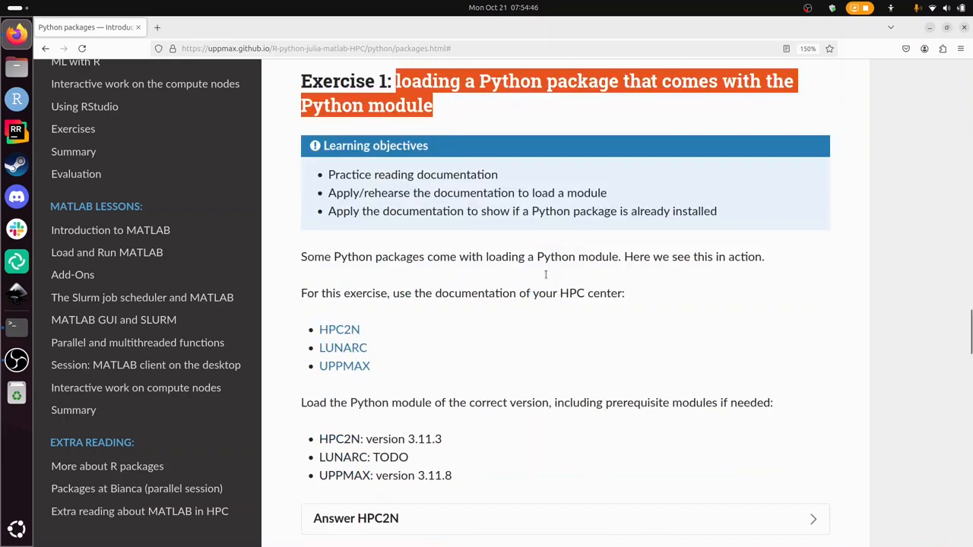
scroll("down", 3)
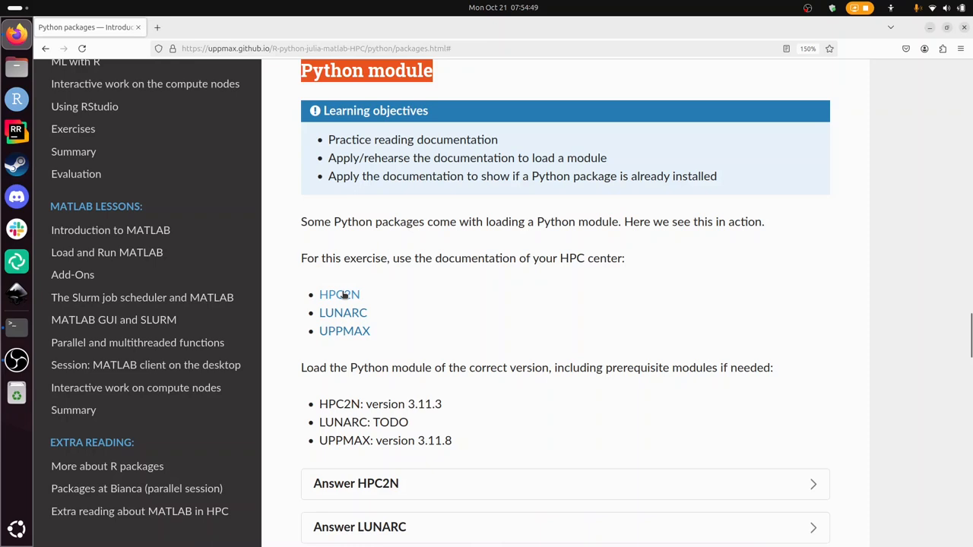
left_click(339, 294)
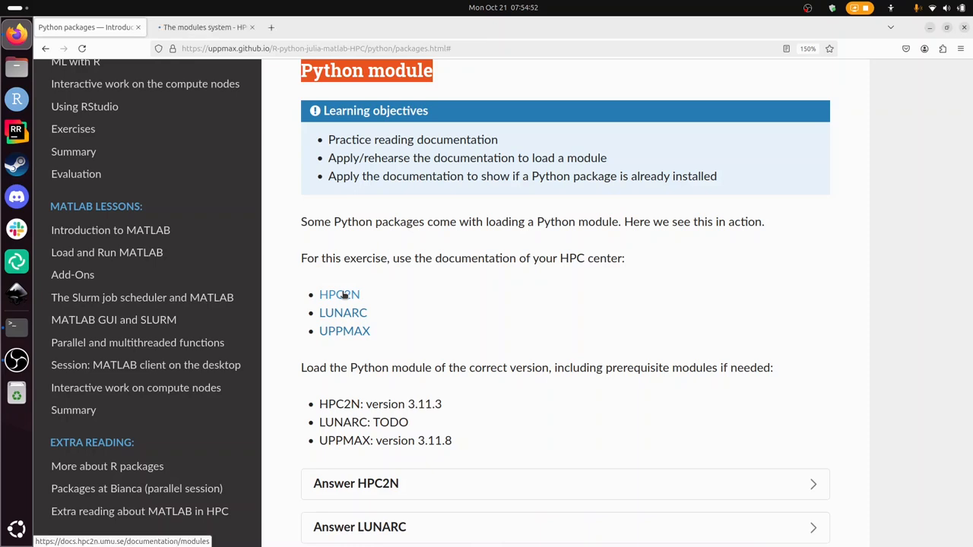
mouse_move(403, 285)
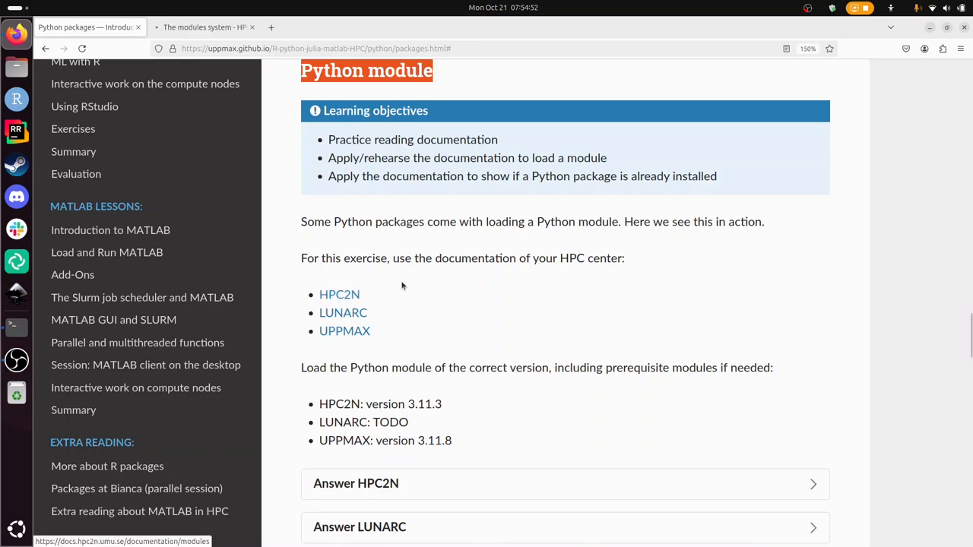
scroll("down", 3)
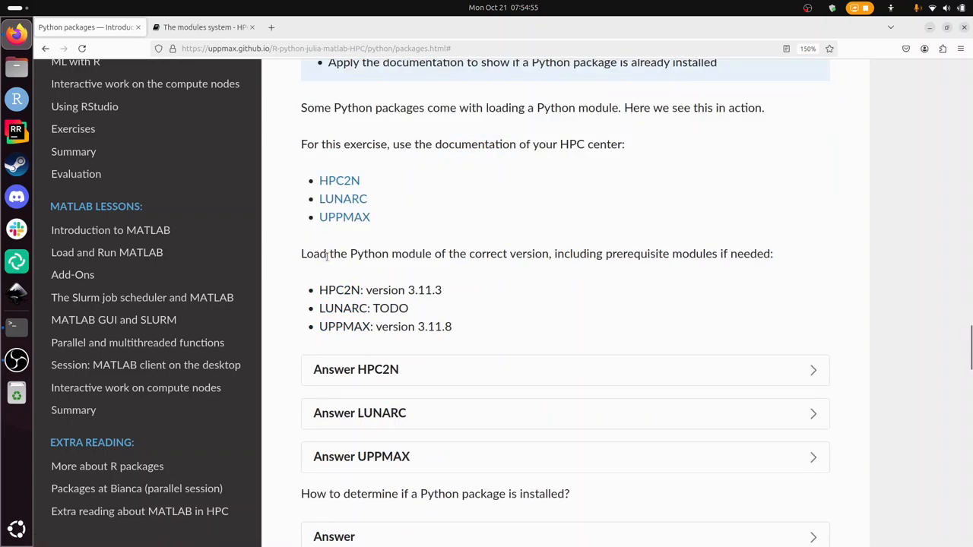
mouse_move(623, 251)
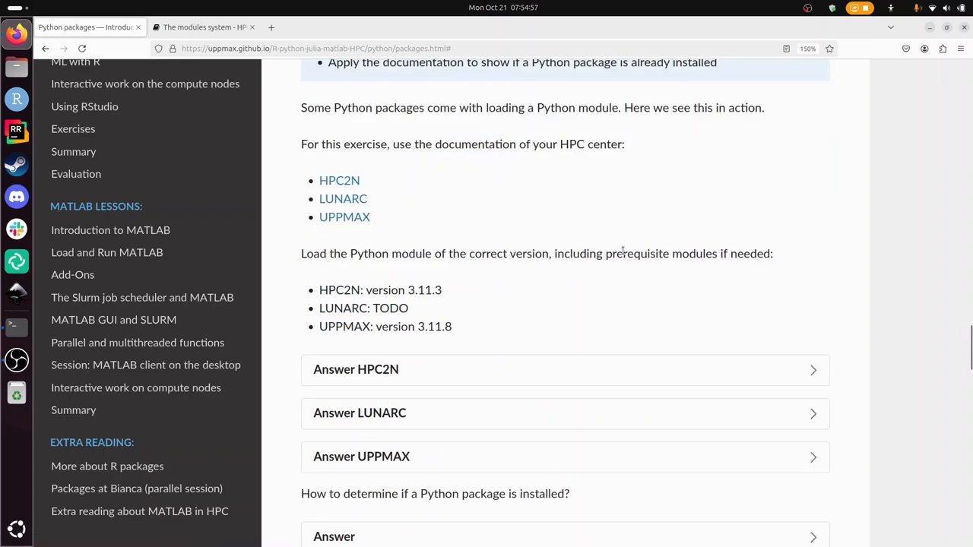
mouse_move(736, 261)
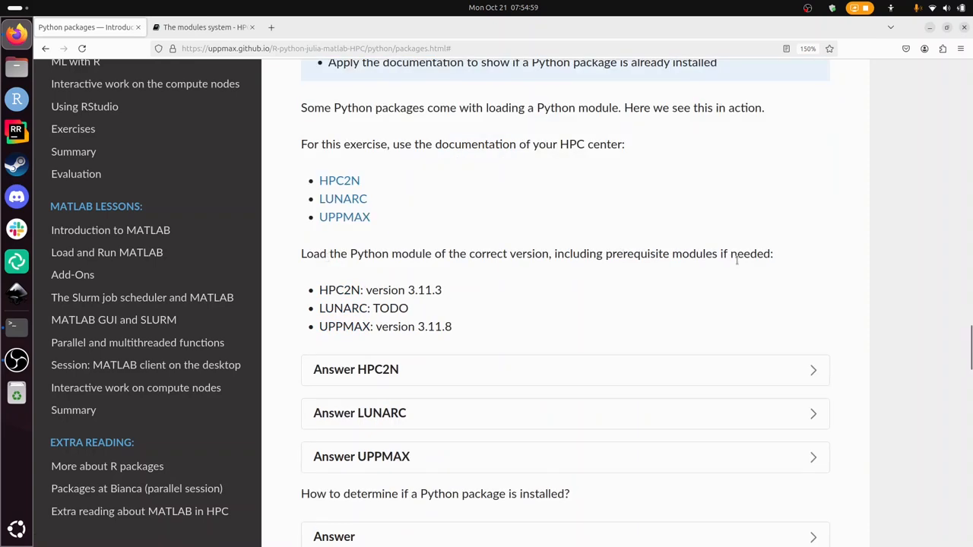
double_click(338, 290)
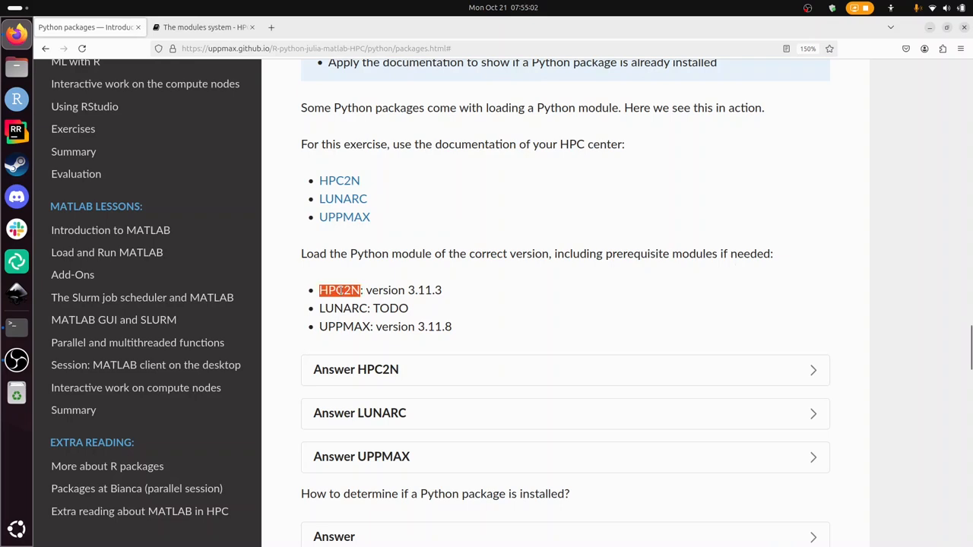
mouse_move(211, 40)
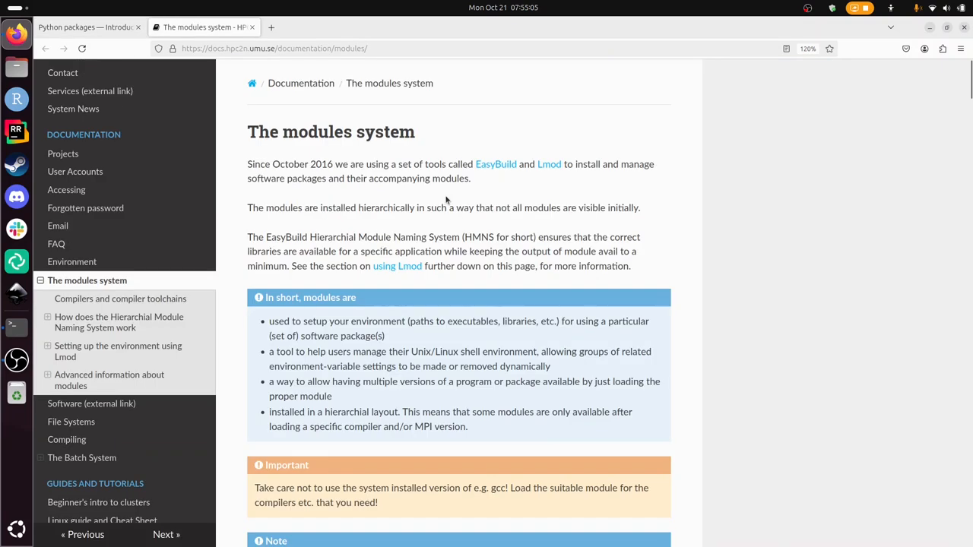
Search the HPC2N modules system page for 'python' to reach its module-loading examples
scroll("down", 3)
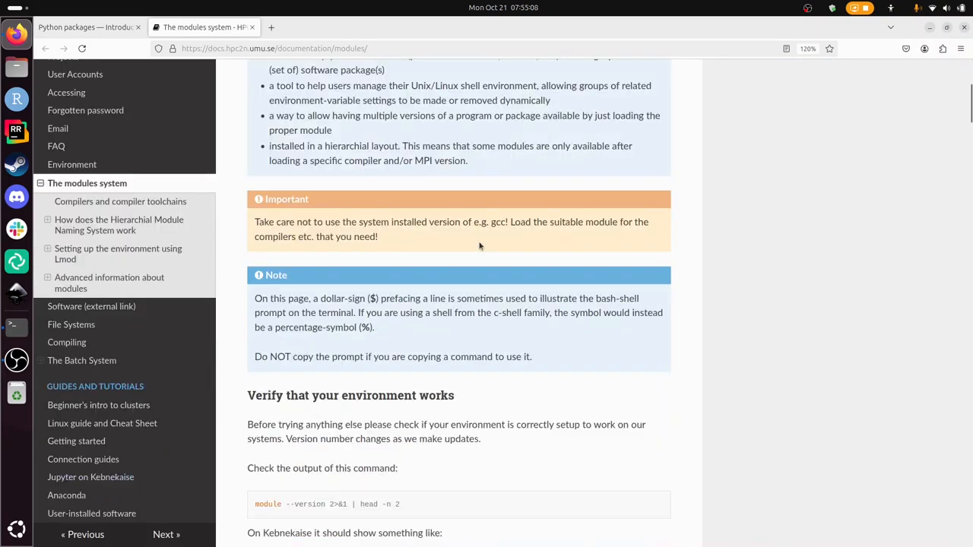
scroll("up", 3)
type("p")
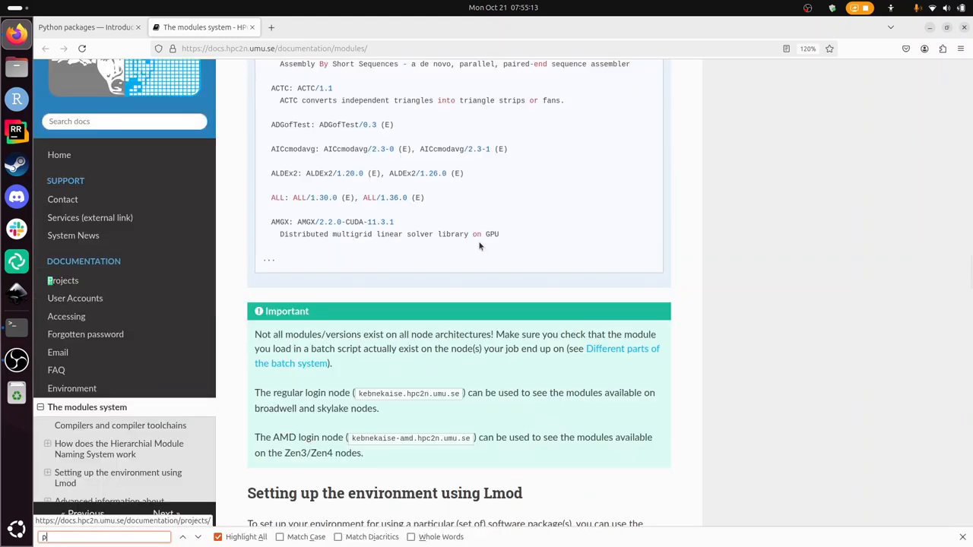
type("ython")
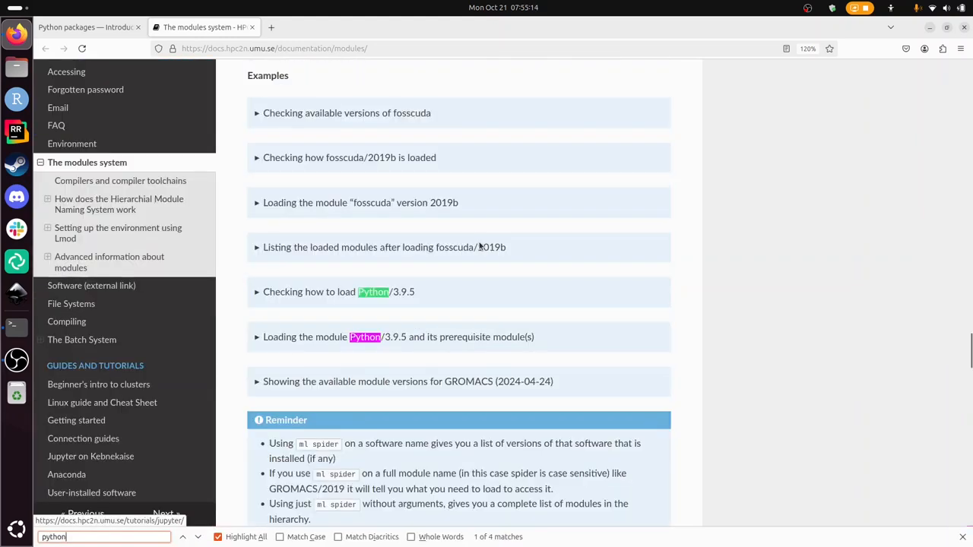
left_click(263, 337)
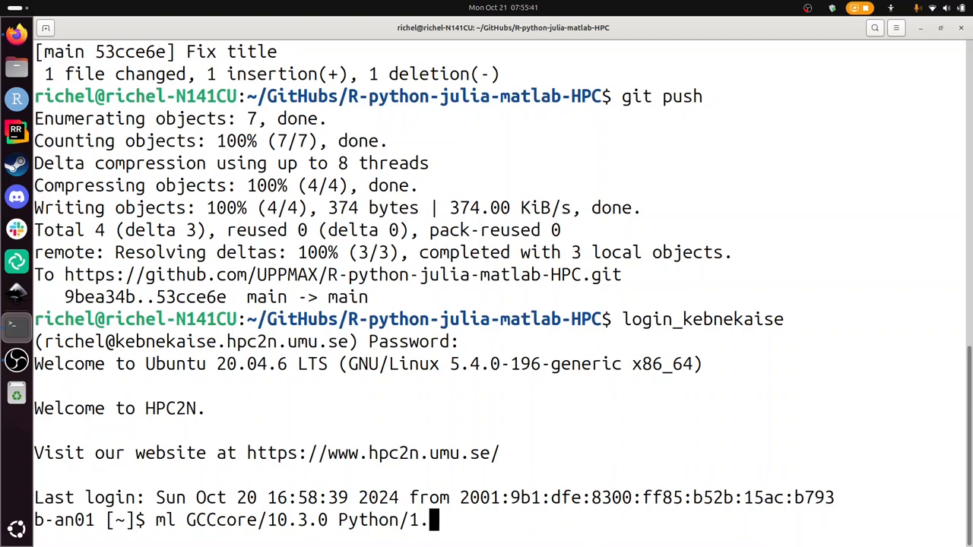
Attempt ml GCCcore/10.3.0 Python/3.11.3, then find the GCCcore/12.3.0 prerequisite via module spider
key("Return")
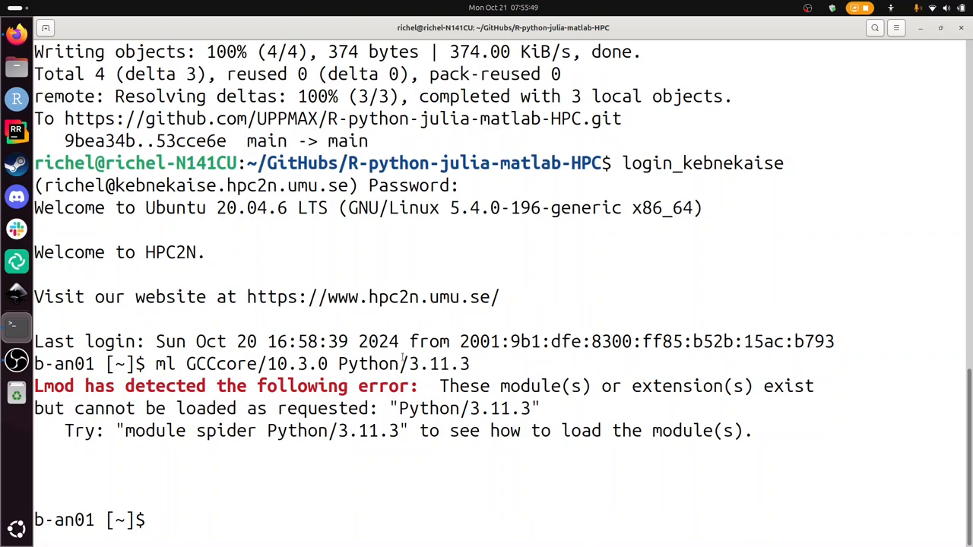
type("ml GCCcore/10.3.0 Python/3.11.3")
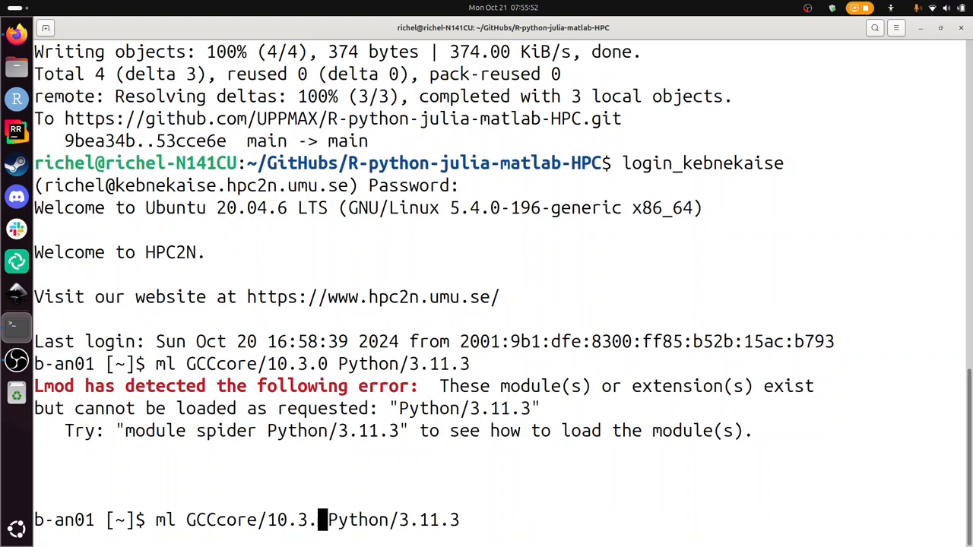
key("Return")
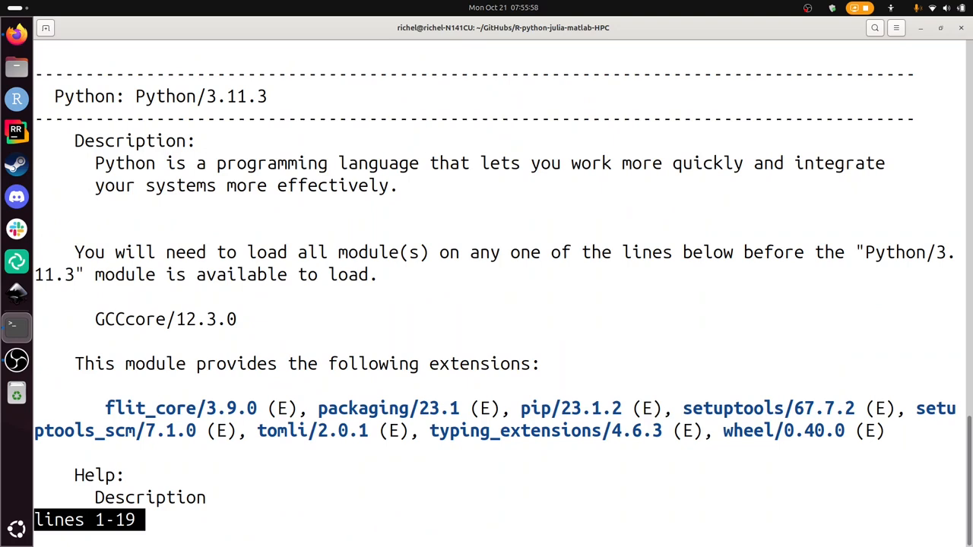
double_click(199, 96)
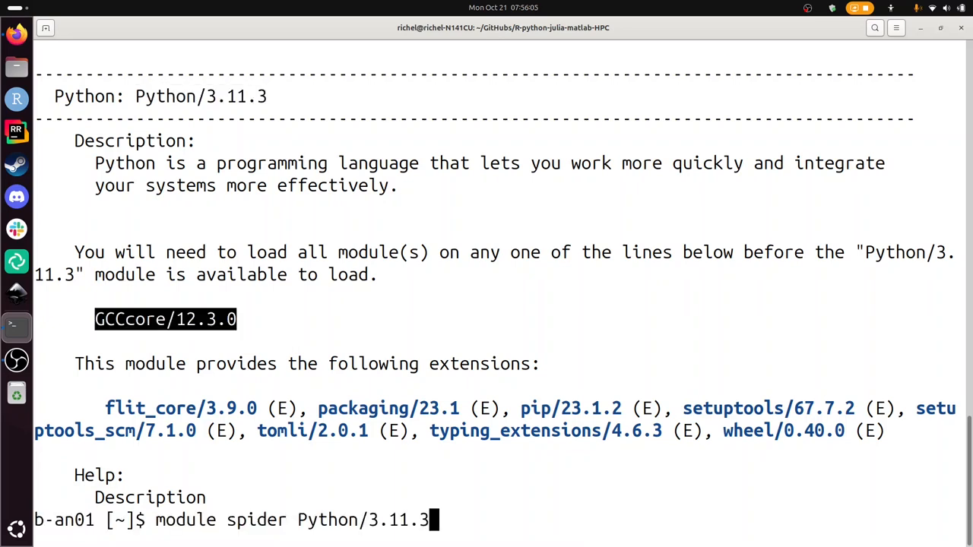
Load GCCcore/12.3.0 together with Python/3.11.3 on Kebnekaise
type("ml GCCcore/10.3.0 Python/3.11.3")
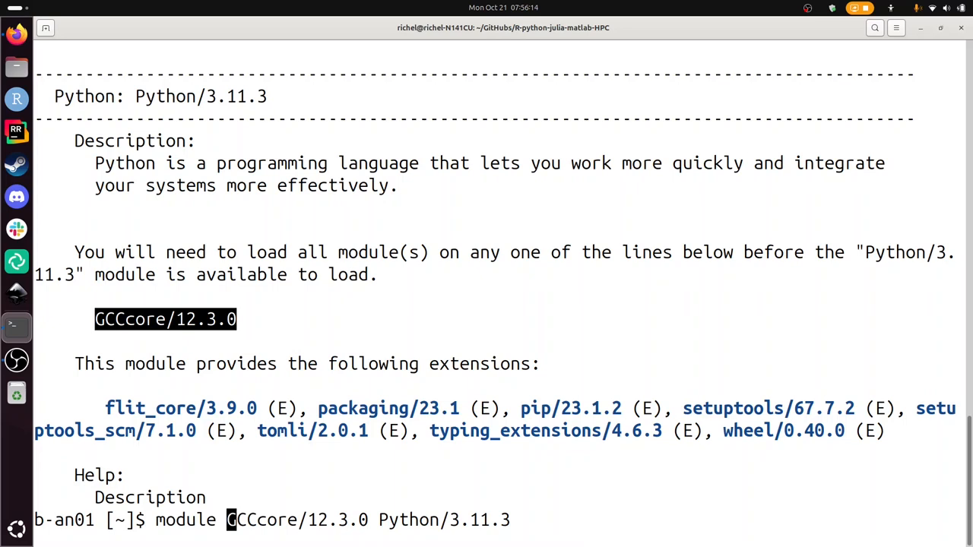
key("Return")
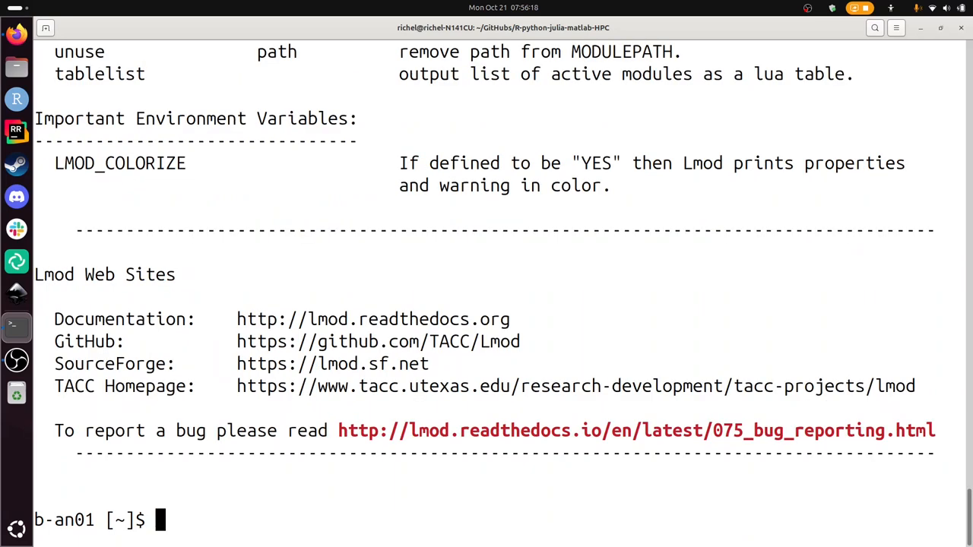
type("module GCCcore/12.3.0 Python/3.11.3")
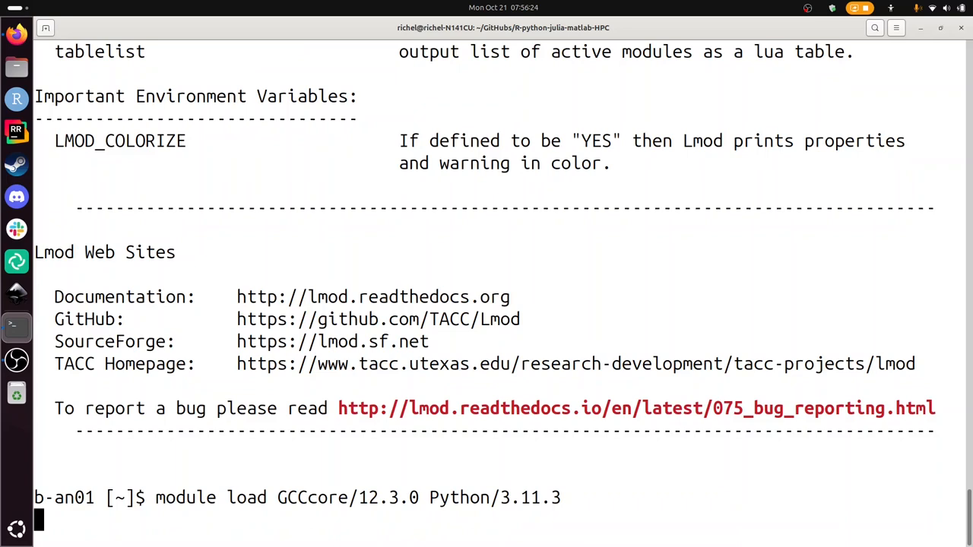
key("Return")
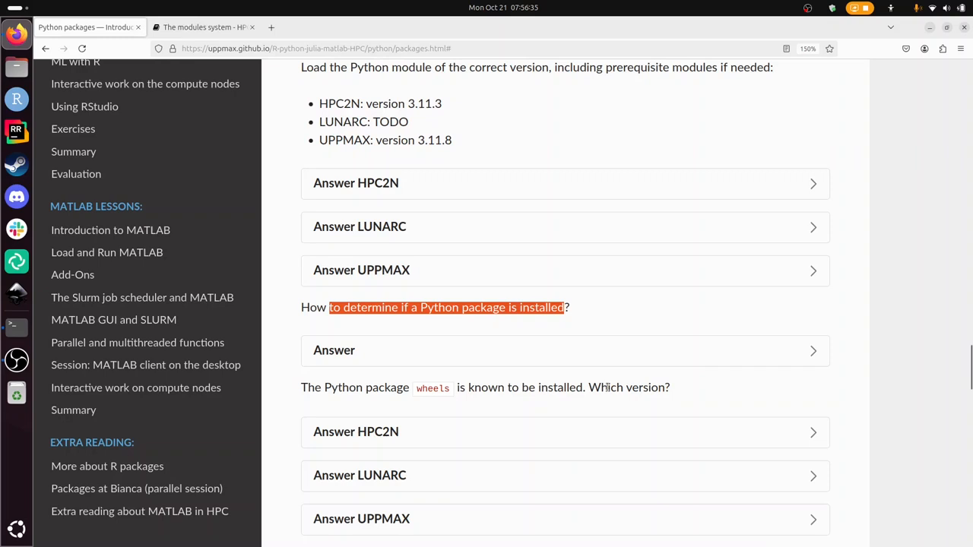
Search the HPC2N documentation for pip and open the Python packages result in the user-installed software guide
left_click(203, 26)
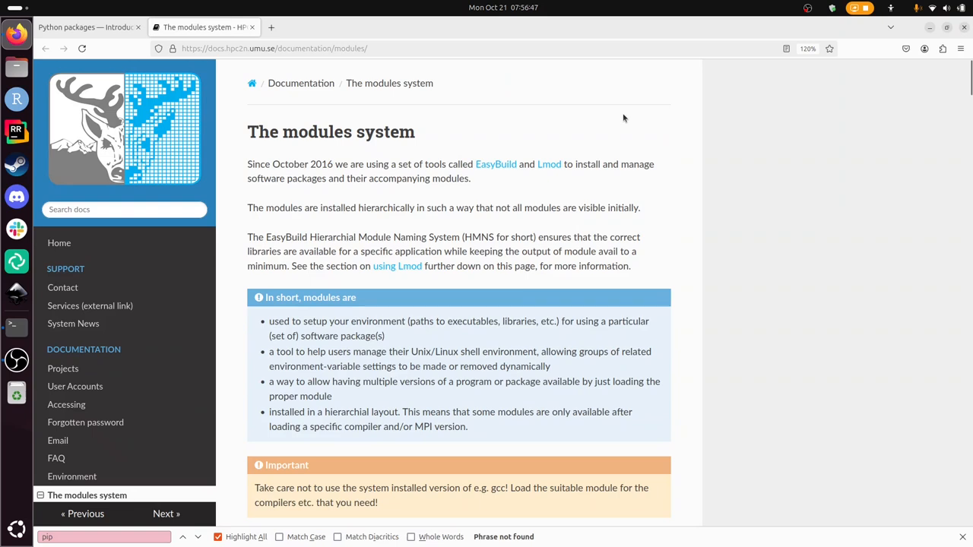
left_click(124, 209)
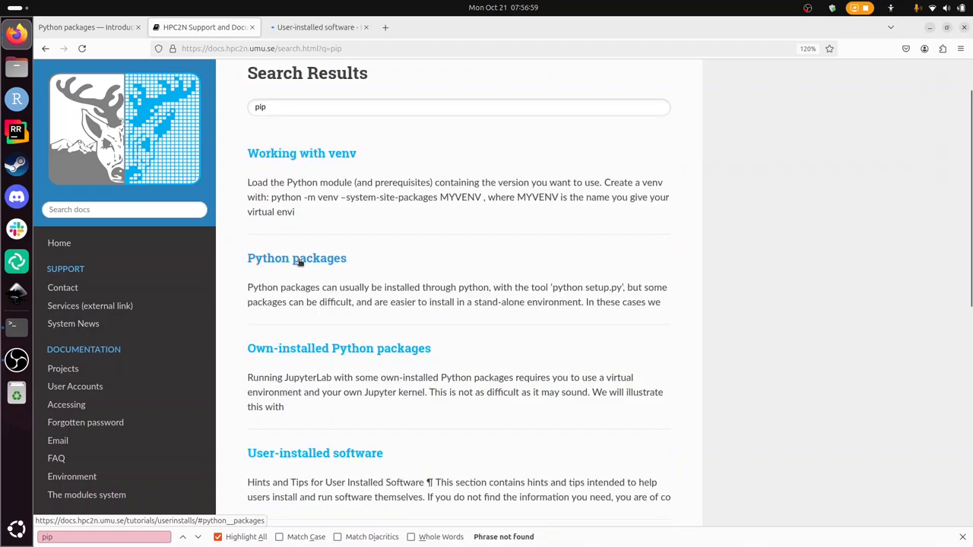
left_click(296, 258)
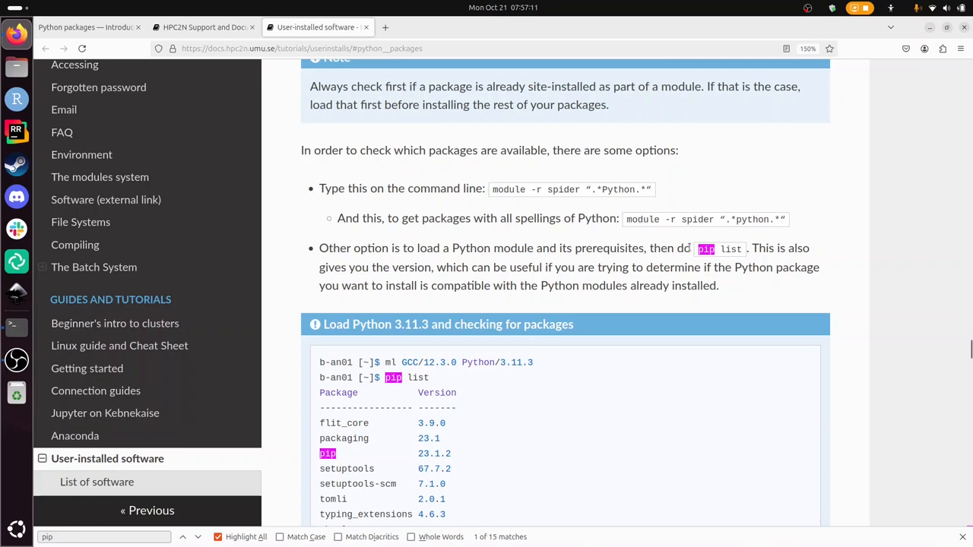
scroll("down", 3)
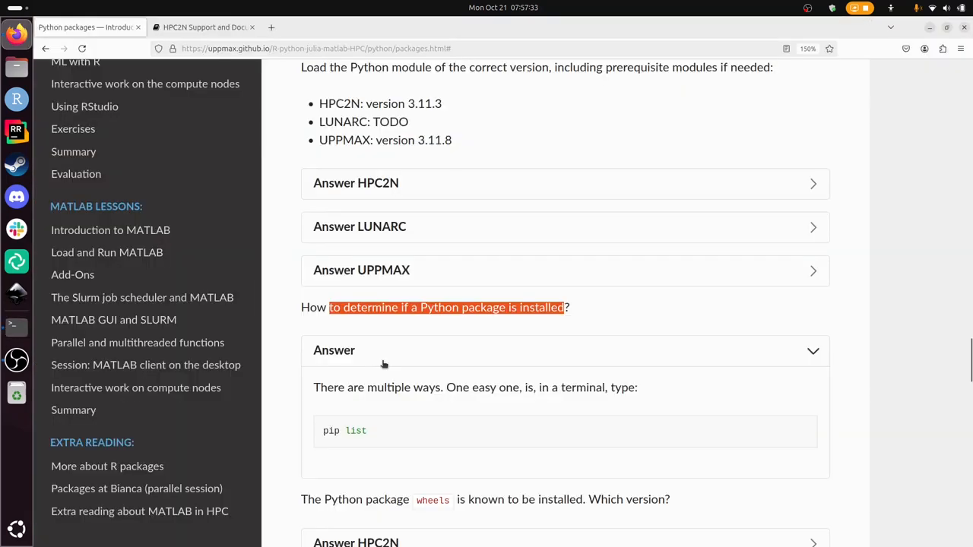
Reveal the answers showing pip list and wheels 0.42.0 on HPC2N, reaching Exercise 2
scroll("down", 3)
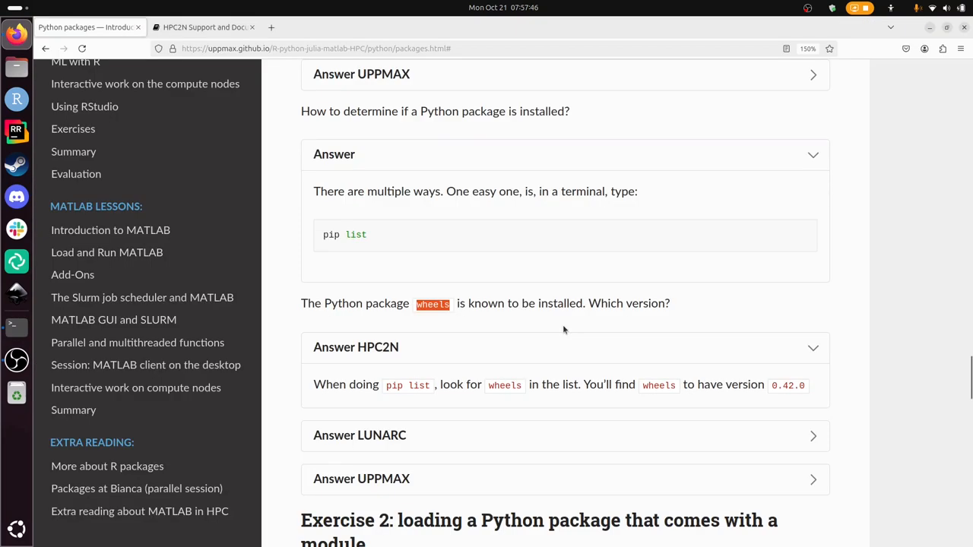
mouse_move(777, 393)
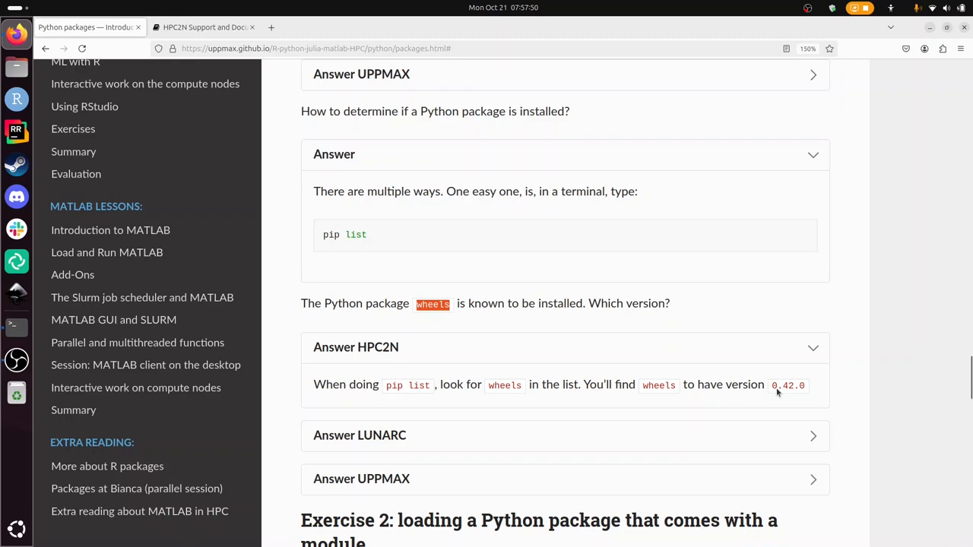
scroll("down", 3)
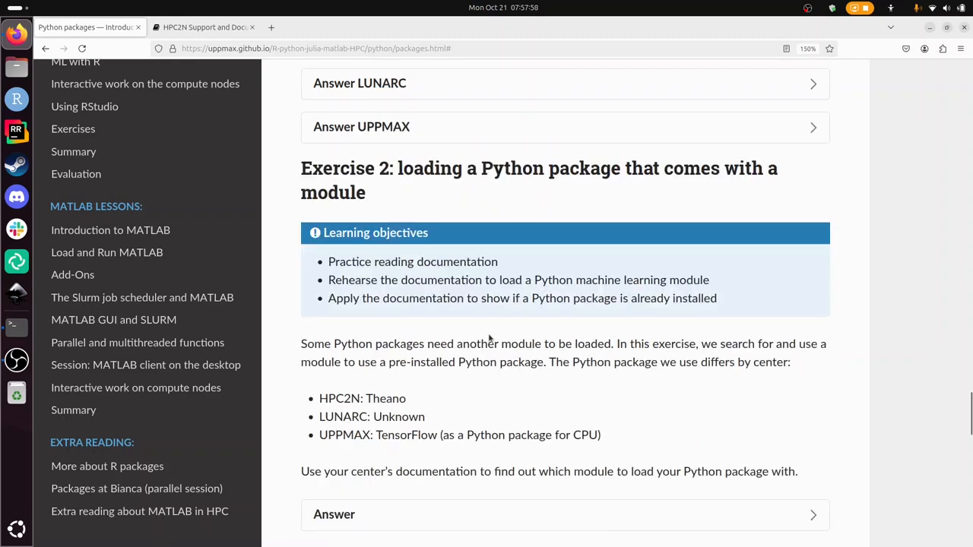
mouse_move(387, 176)
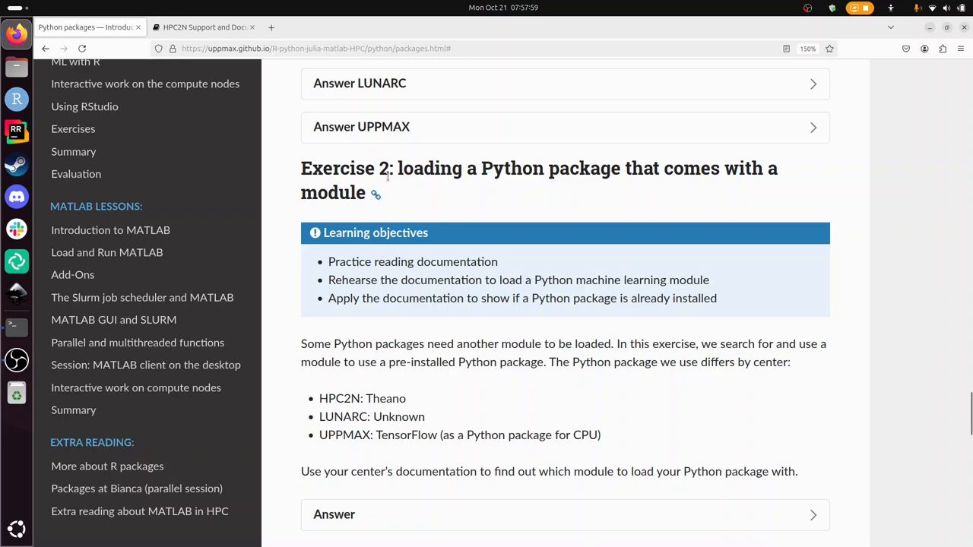
left_click_drag(398, 168, 365, 192)
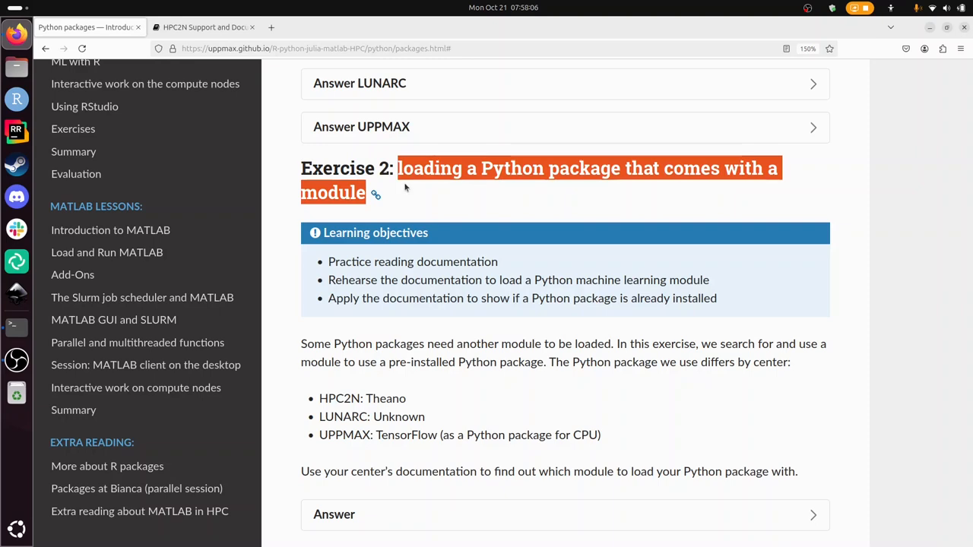
scroll("down", 3)
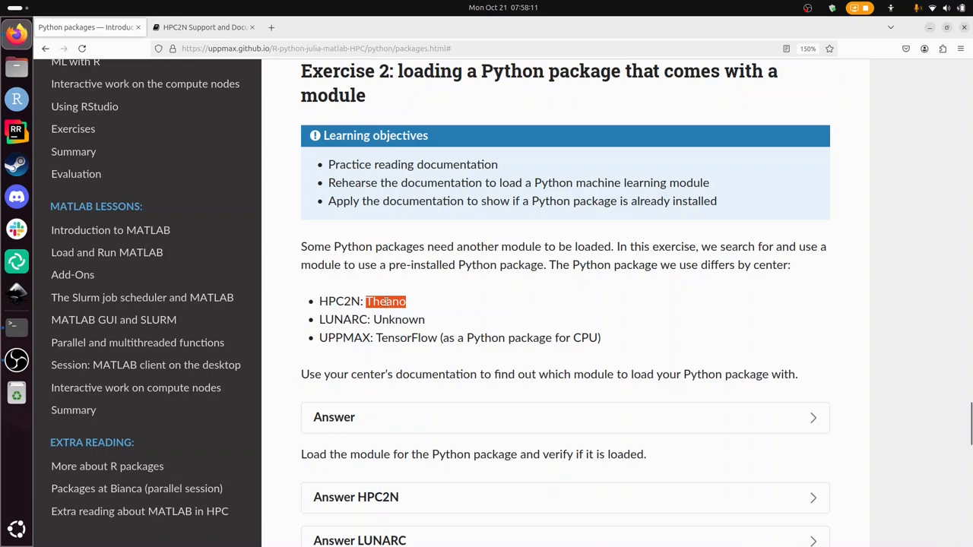
scroll("down", 3)
type("pip")
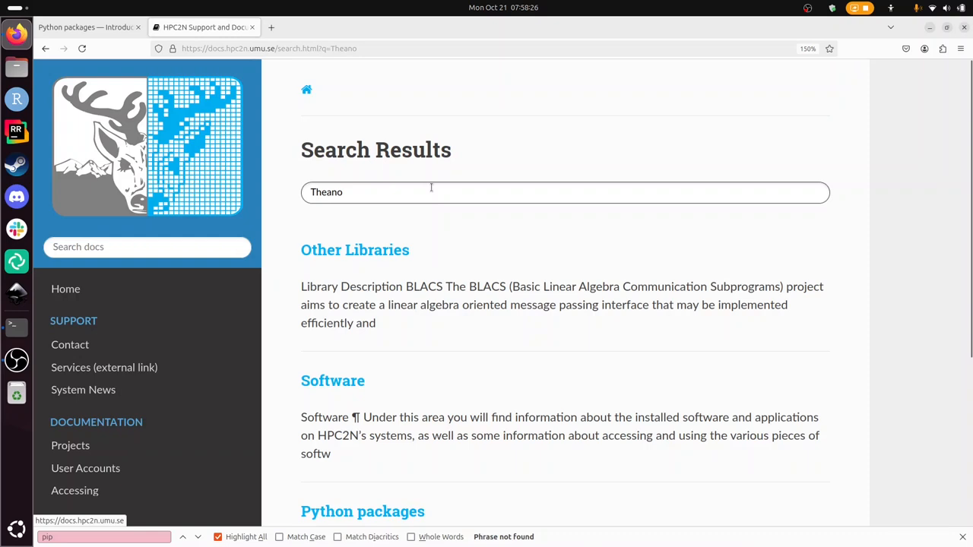
Scroll the HPC2N Software page down to the Theano row among the other libraries
scroll("down", 3)
type("Thean")
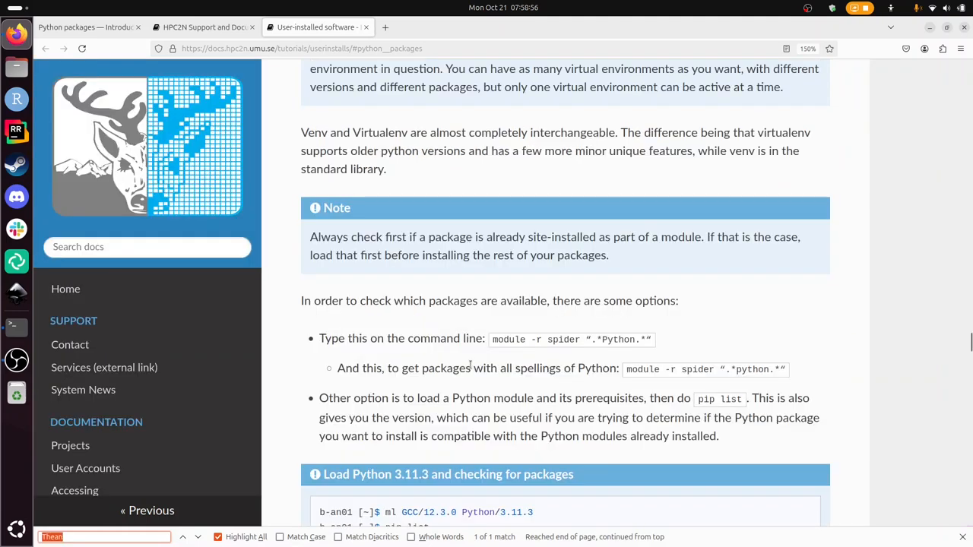
scroll("down", 3)
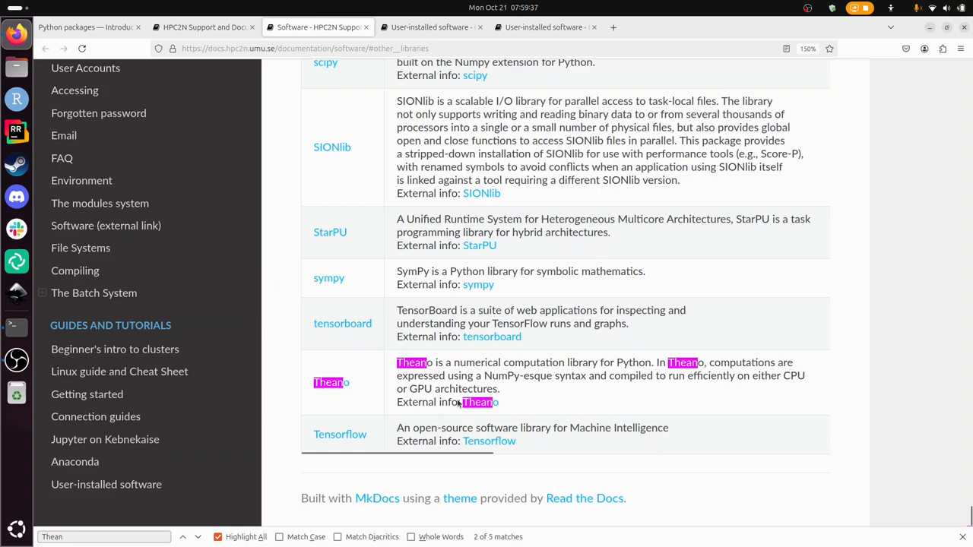
Search the HPC2N docs for 'find a python package' and go to the Python packages result
left_click(431, 26)
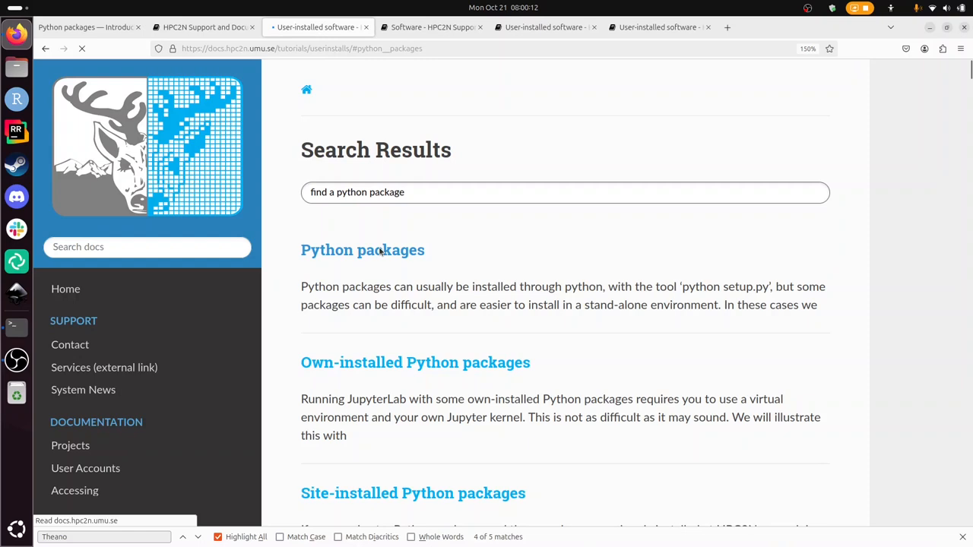
left_click(12, 326)
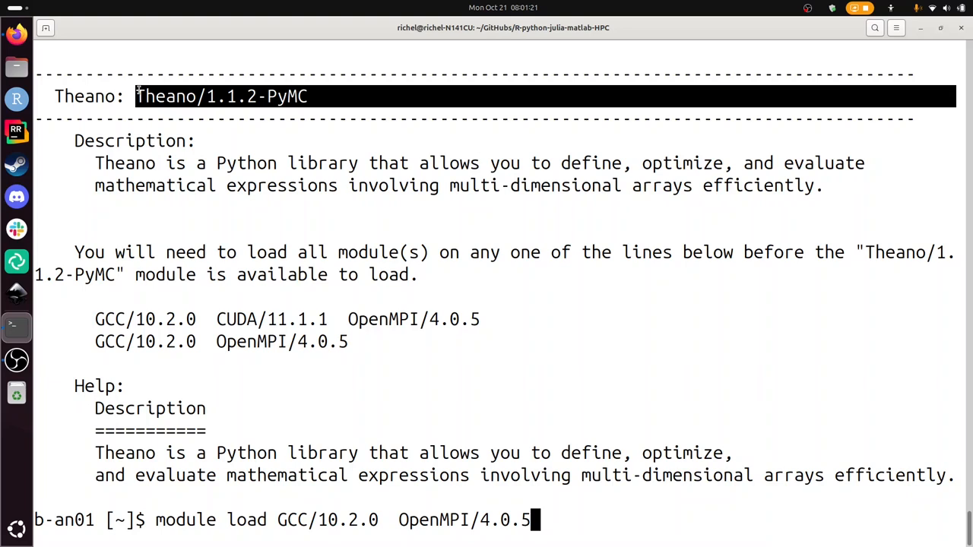
Load GCC/10.2.0, OpenMPI/4.0.5 and Theano, then check pip list shows Theano-PyMC 1.1.2
key("Return")
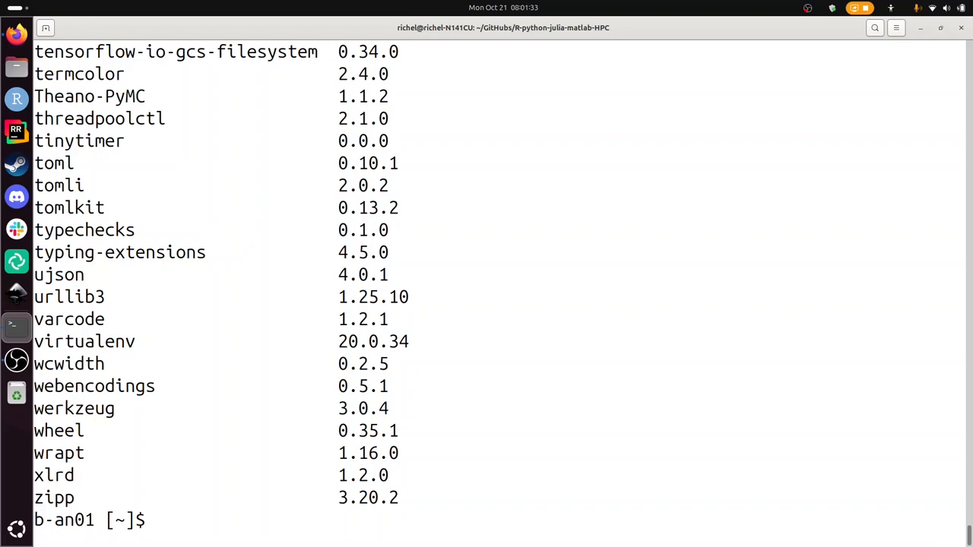
scroll("up", 3)
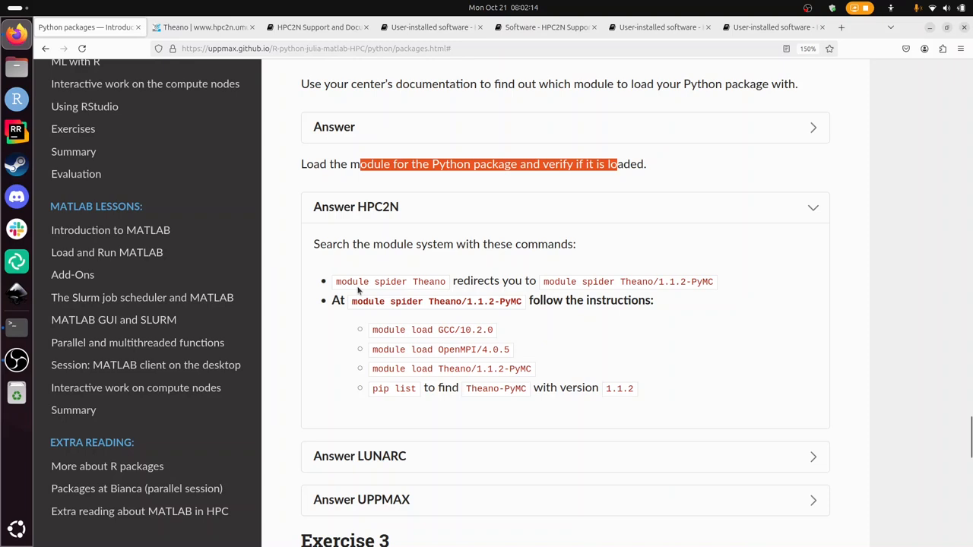
Scroll past the Exercise 2 HPC2N answer down to Exercise 3 on installing mhcnuggets with pip
scroll("down", 3)
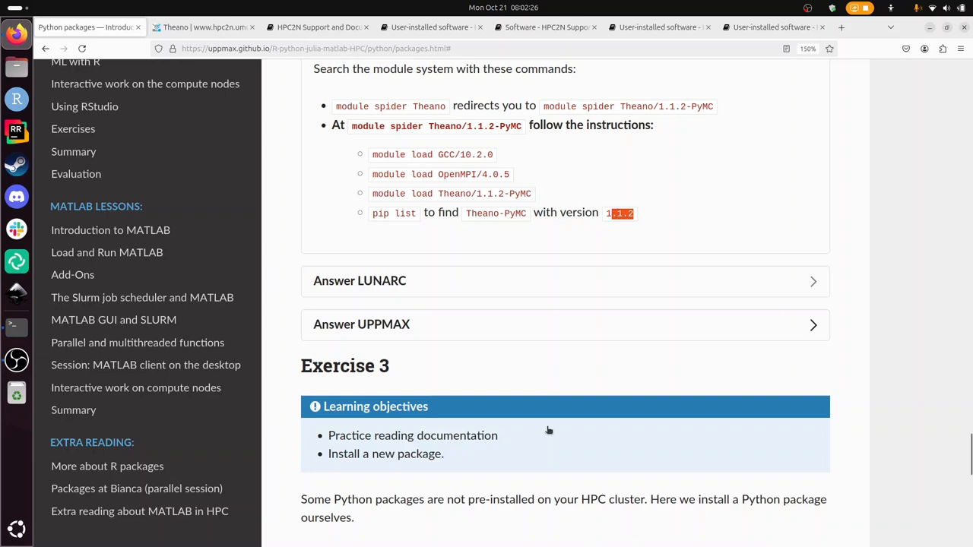
scroll("down", 3)
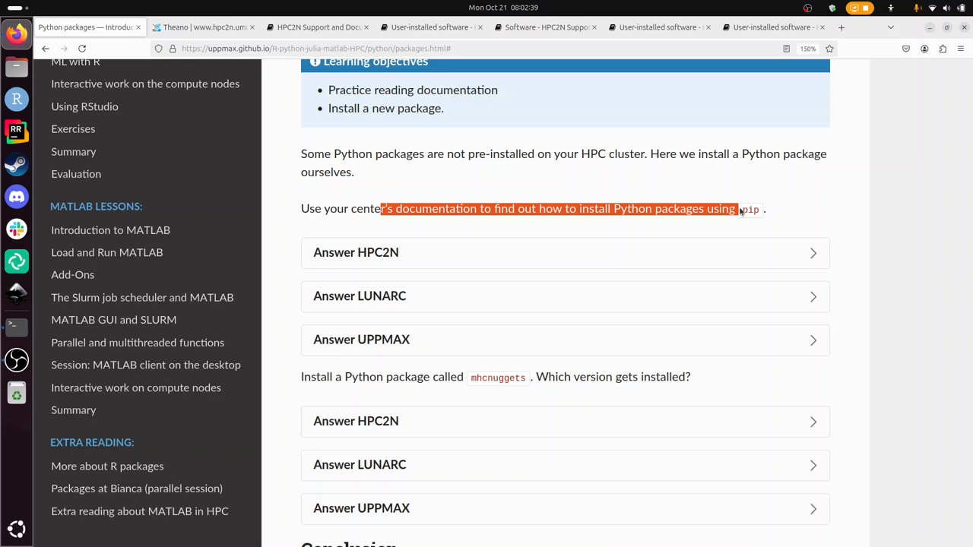
Return to the HPC2N documentation tab and scroll up to the pip installation guidance
left_click(202, 26)
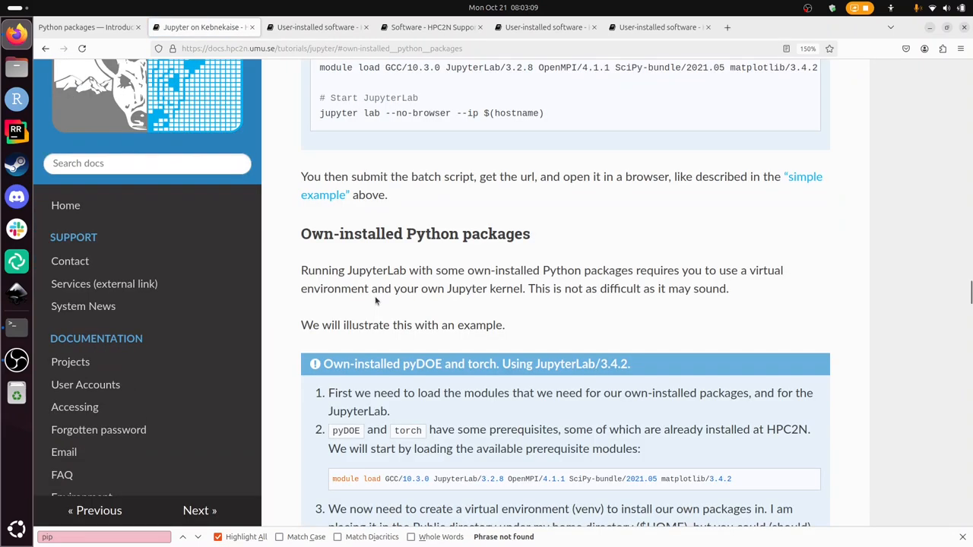
scroll("up", 3)
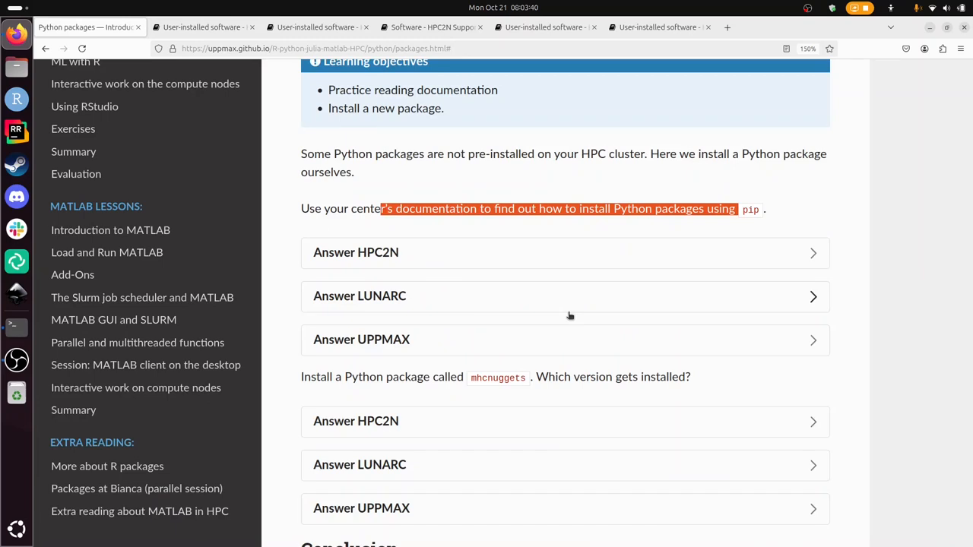
Run pip install for mhcnuggets in the cluster terminal, reporting version 2.4.1 already present
left_click(17, 326)
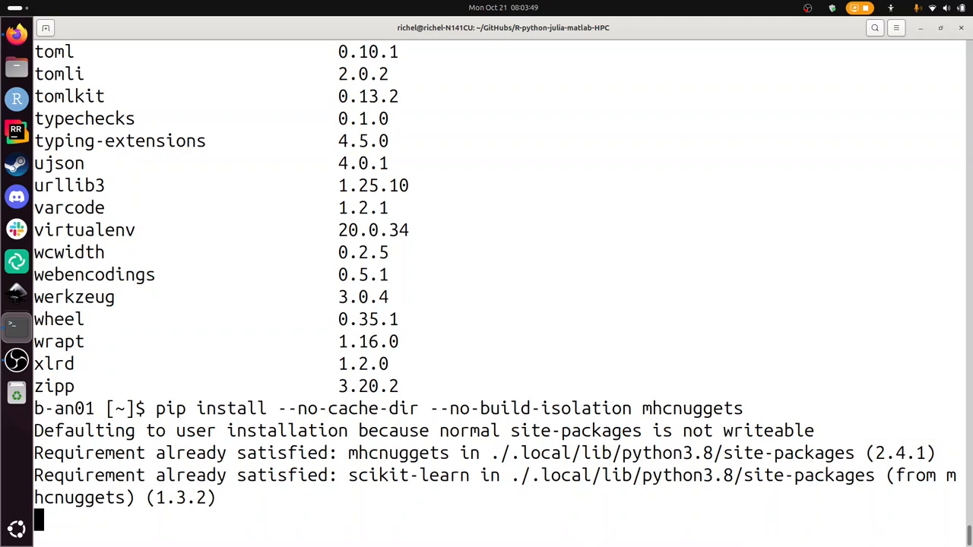
Go to the lesson's Conclusion and highlight the keypoint about packages already installed when loading a module
left_click(16, 32)
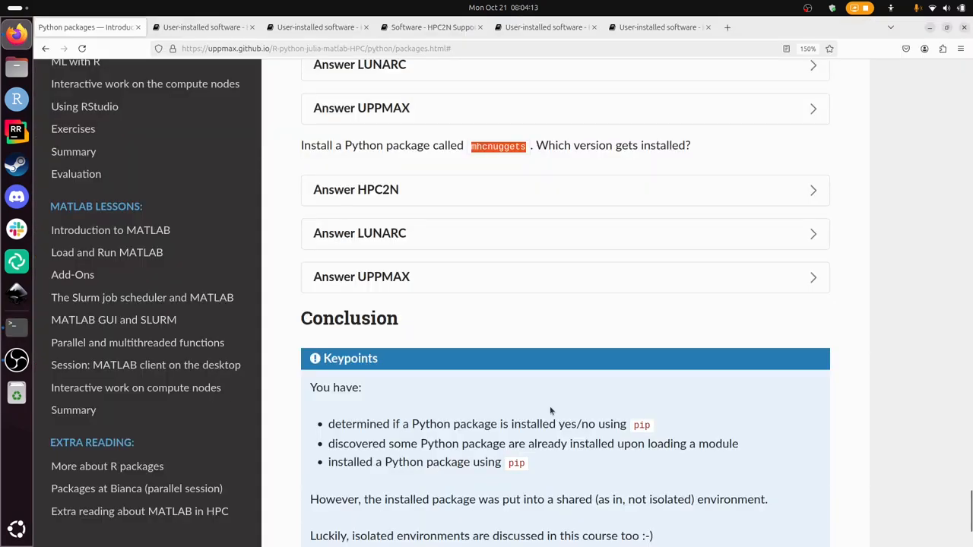
scroll("down", 3)
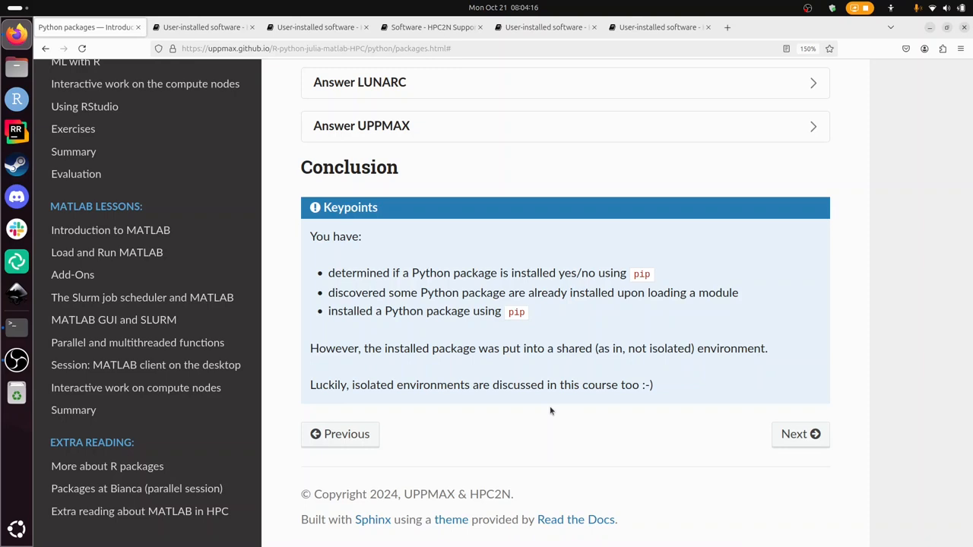
left_click_drag(378, 292, 663, 293)
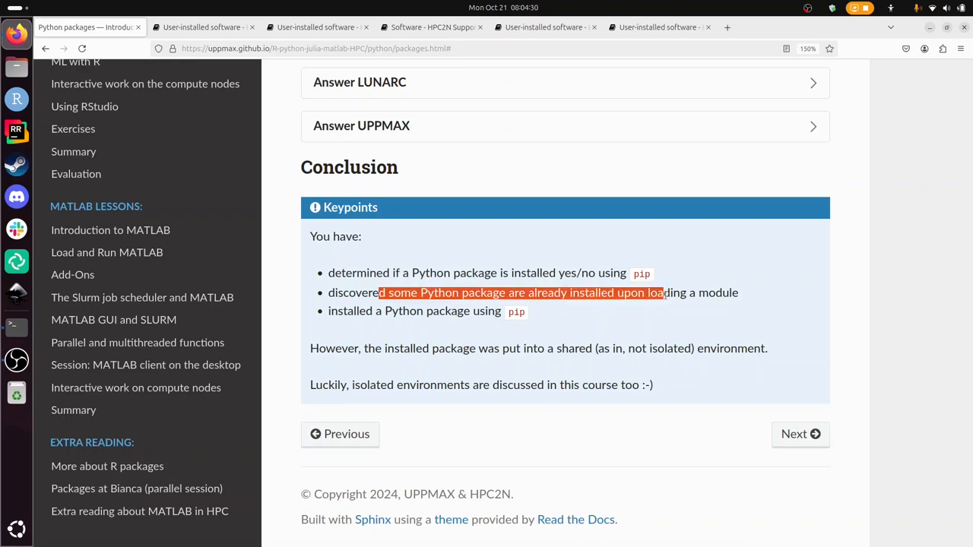